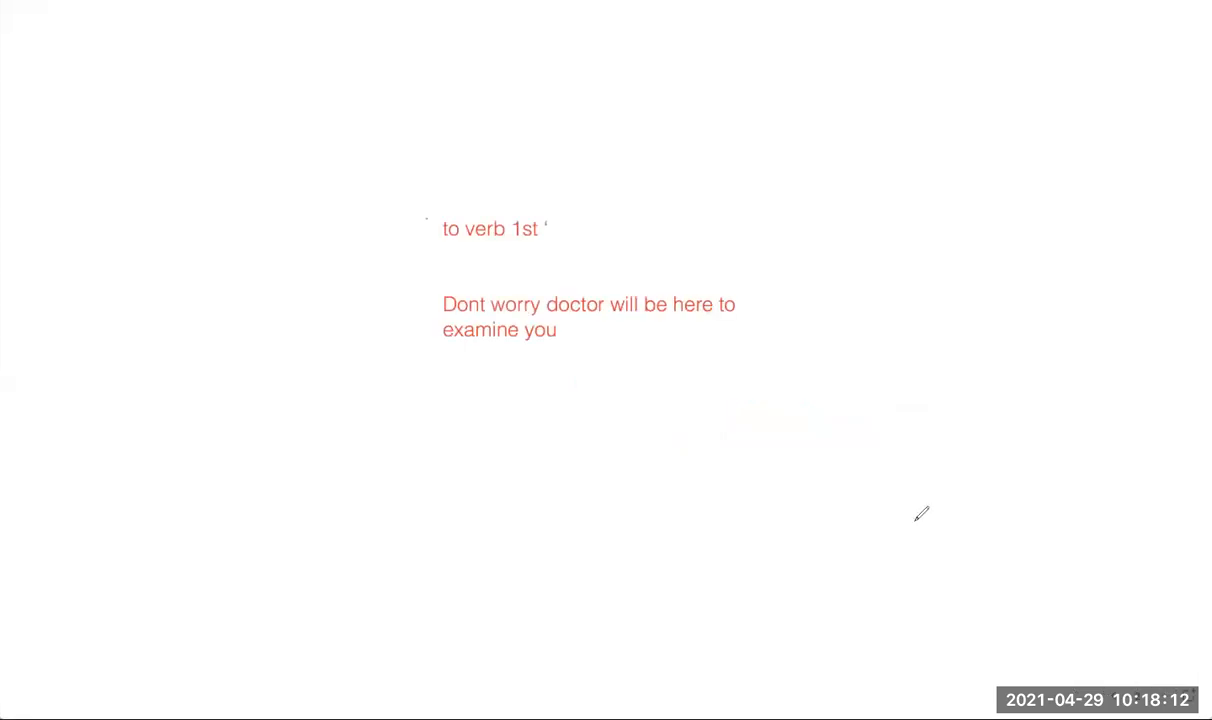
mouse_move(775, 328)
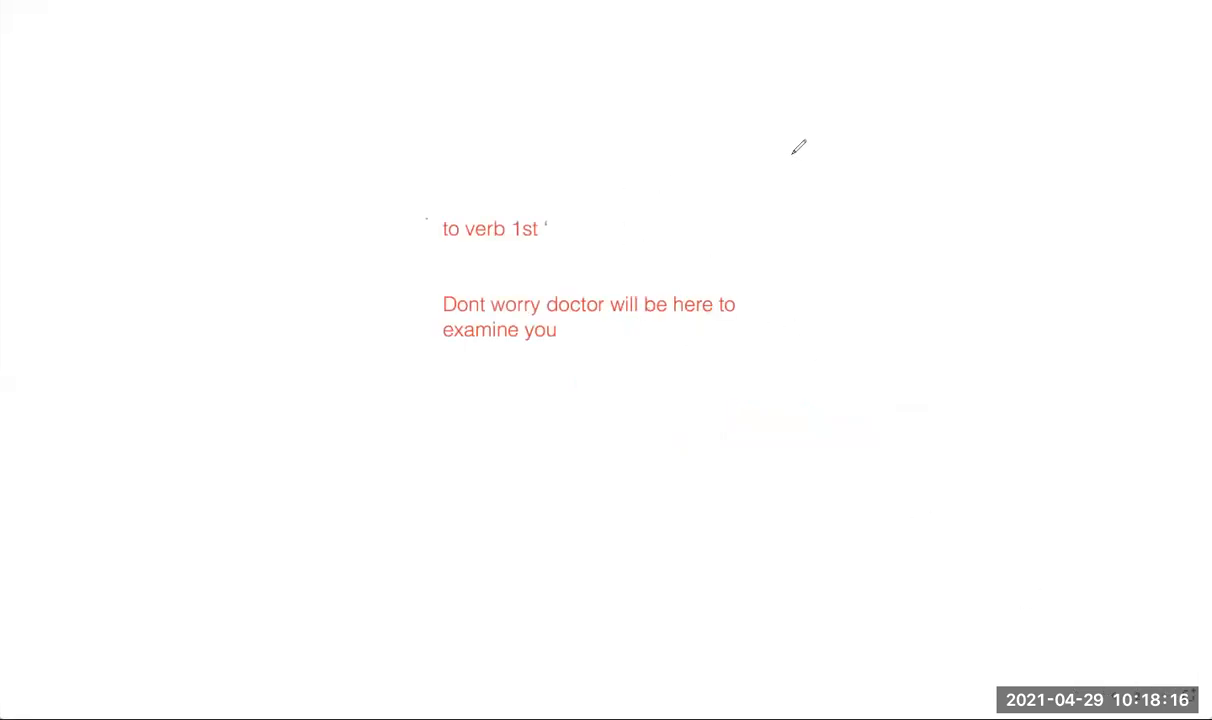
Step: Start a fresh red text note reading 'The first thing f'
text(The first thing f)
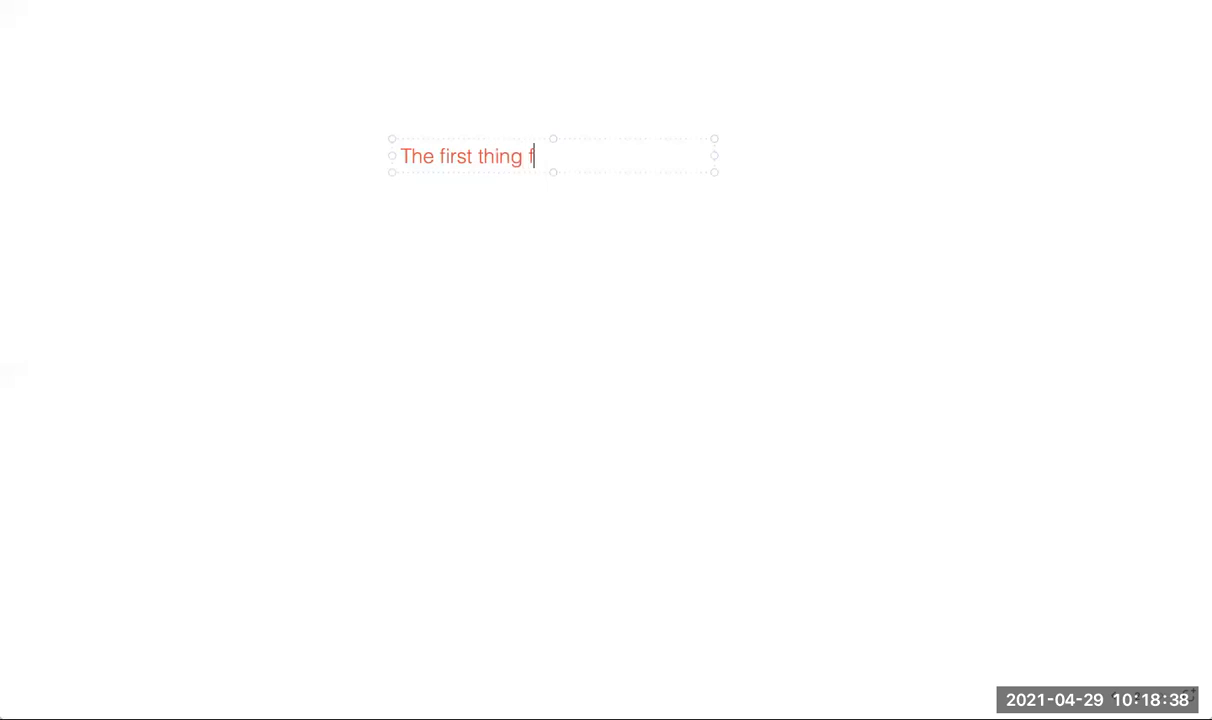
Step: Complete the note as 'The first thing fluency' with 'fluent' on a second line
text(luency fluent)
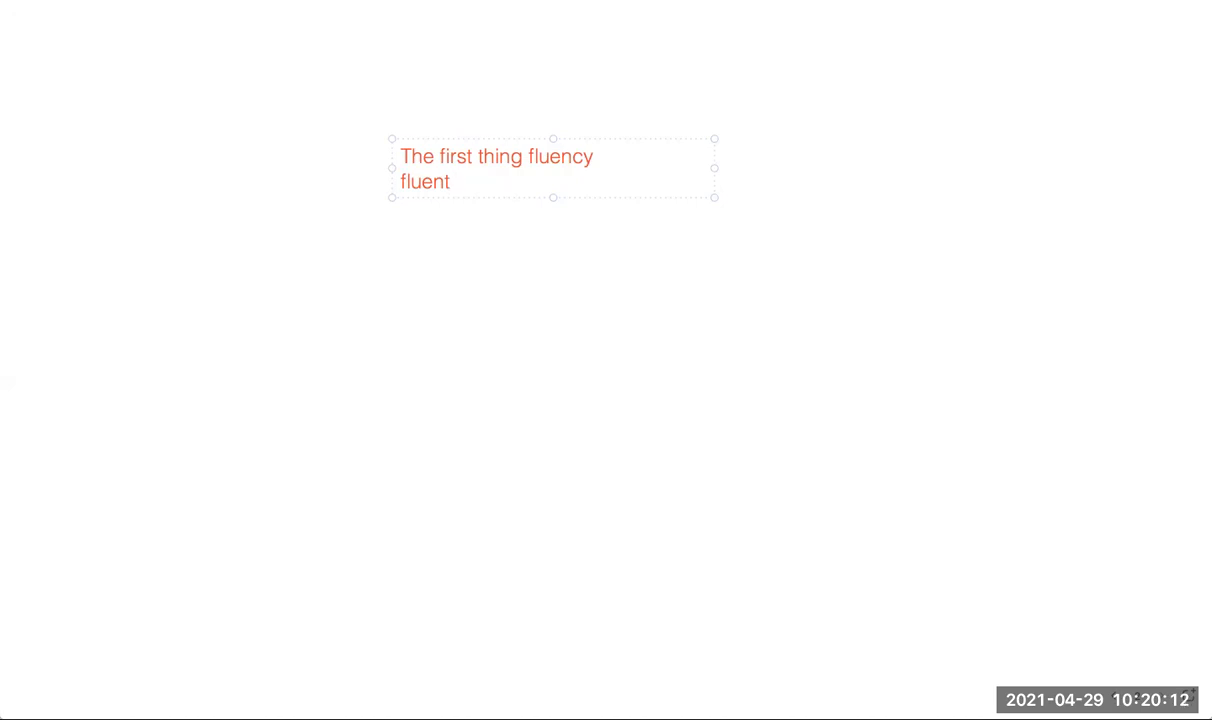
Step: Add 'grammar' as the third line and start a new line beneath it
text(g)
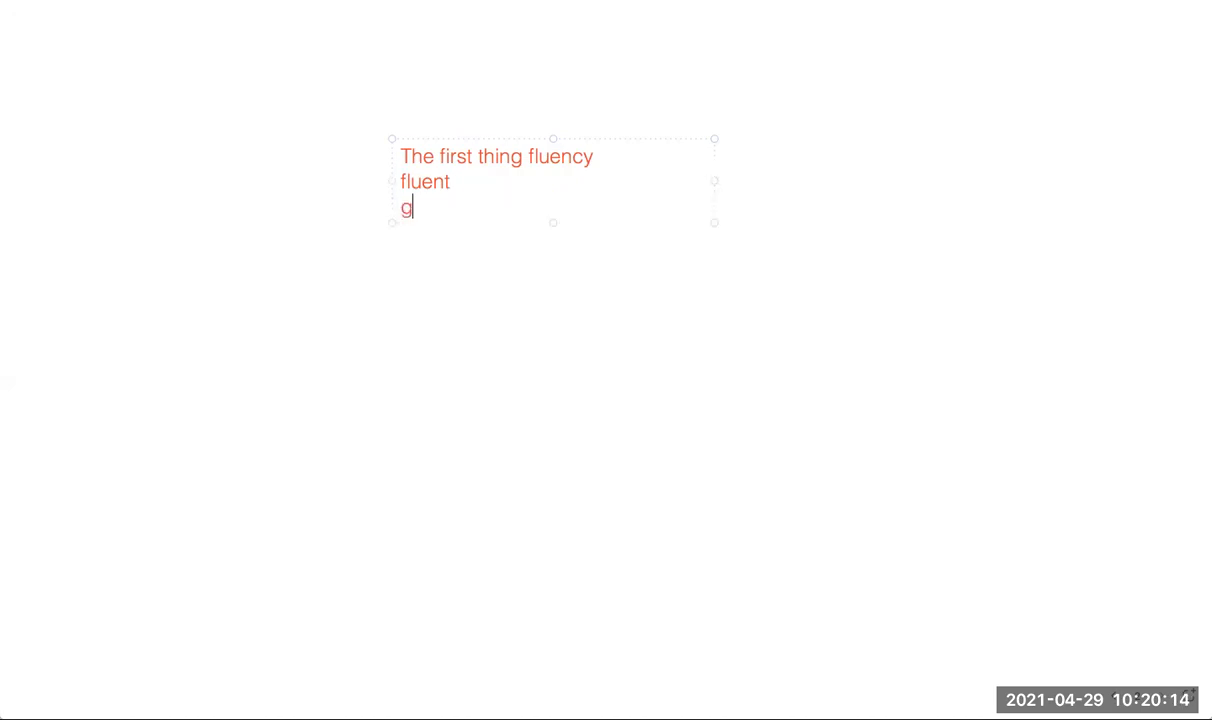
text(rammar)
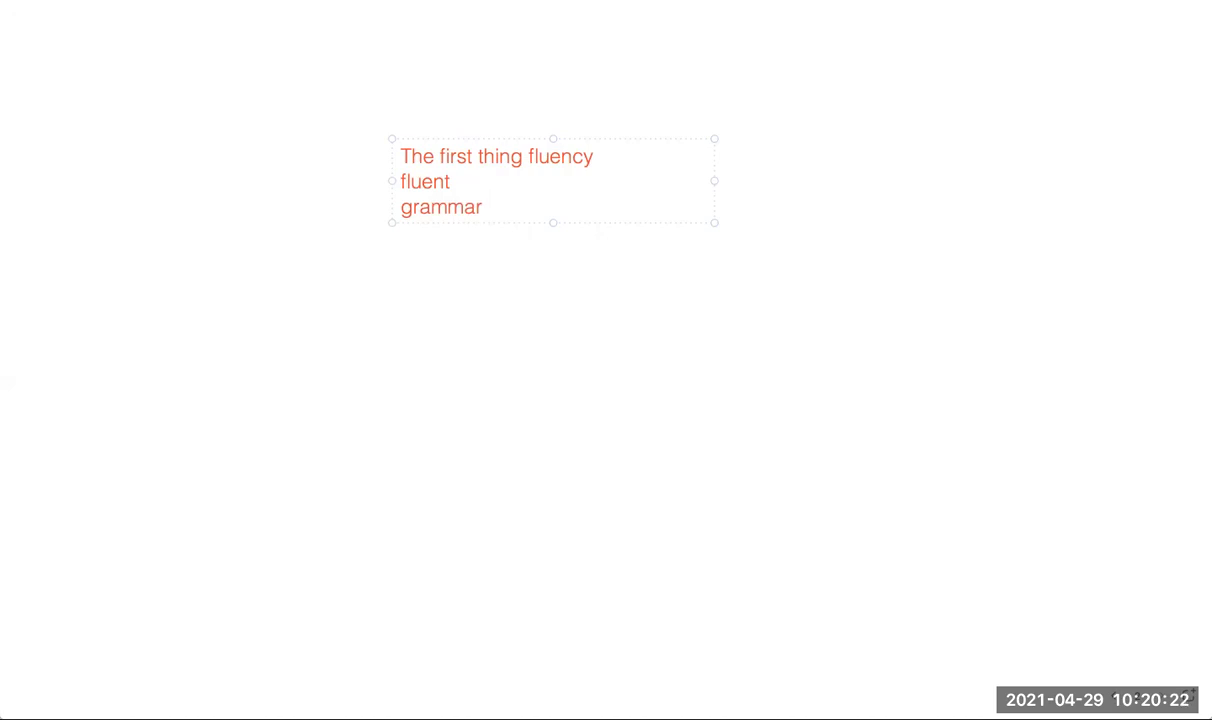
click(488, 207)
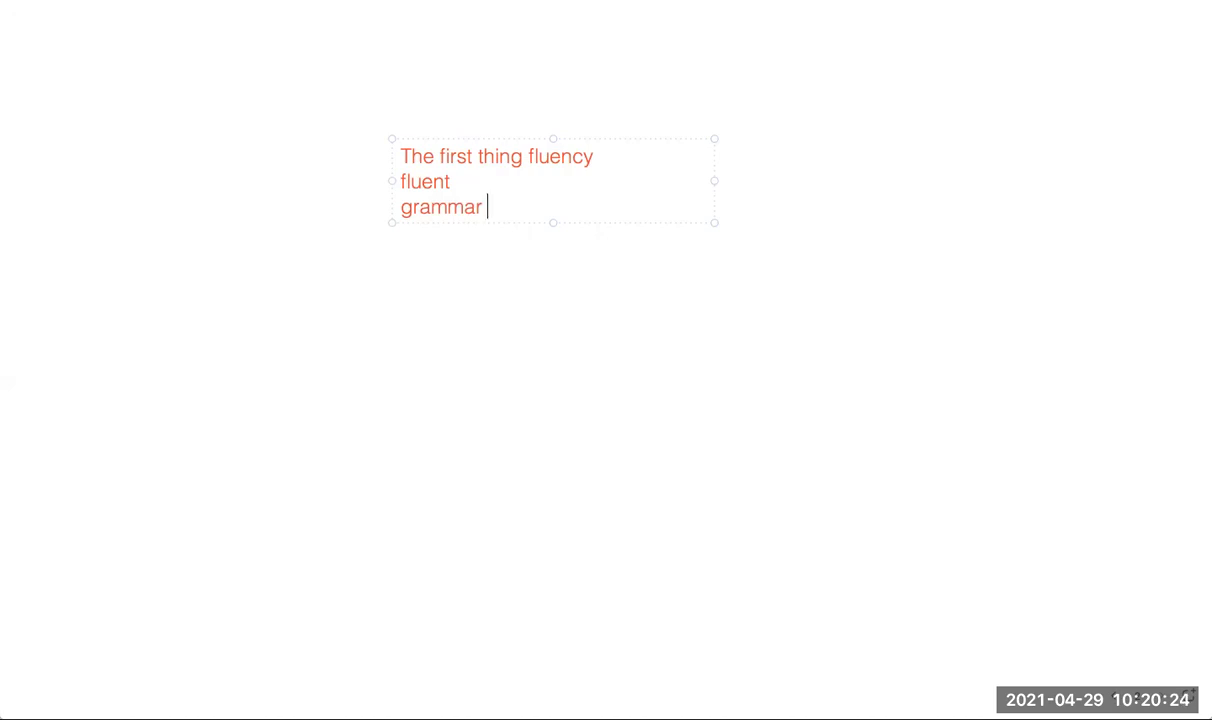
key(enter)
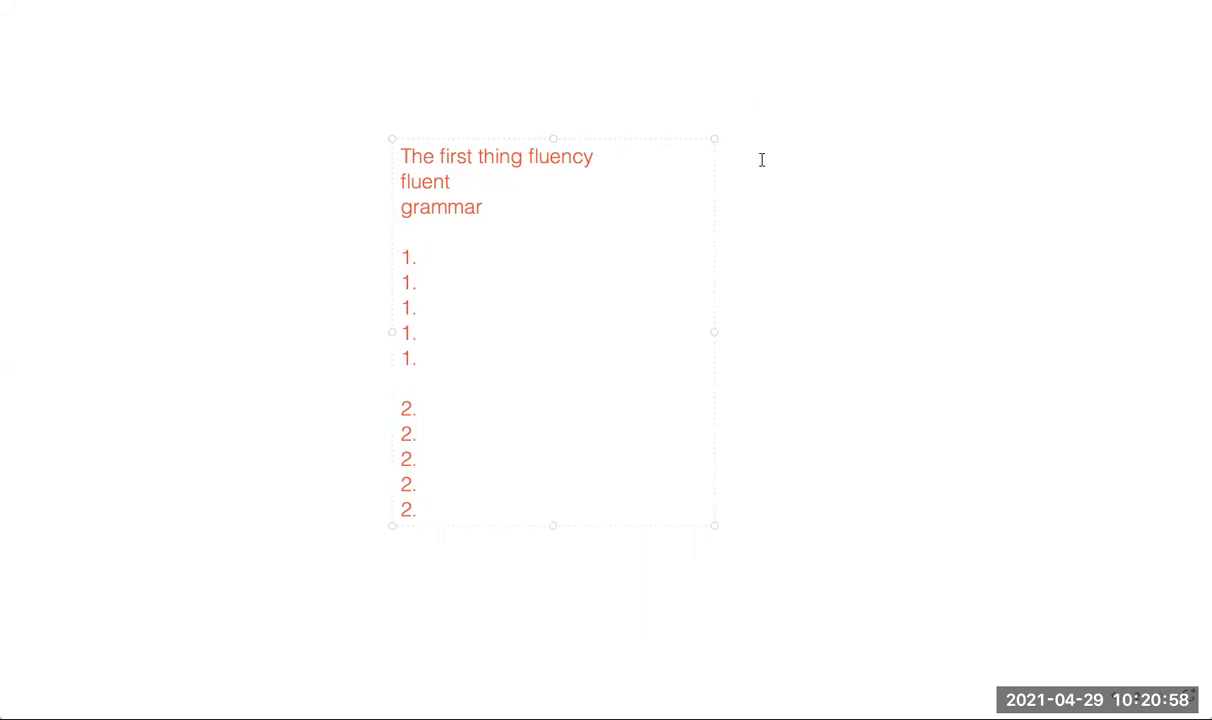
mouse_move(375, 297)
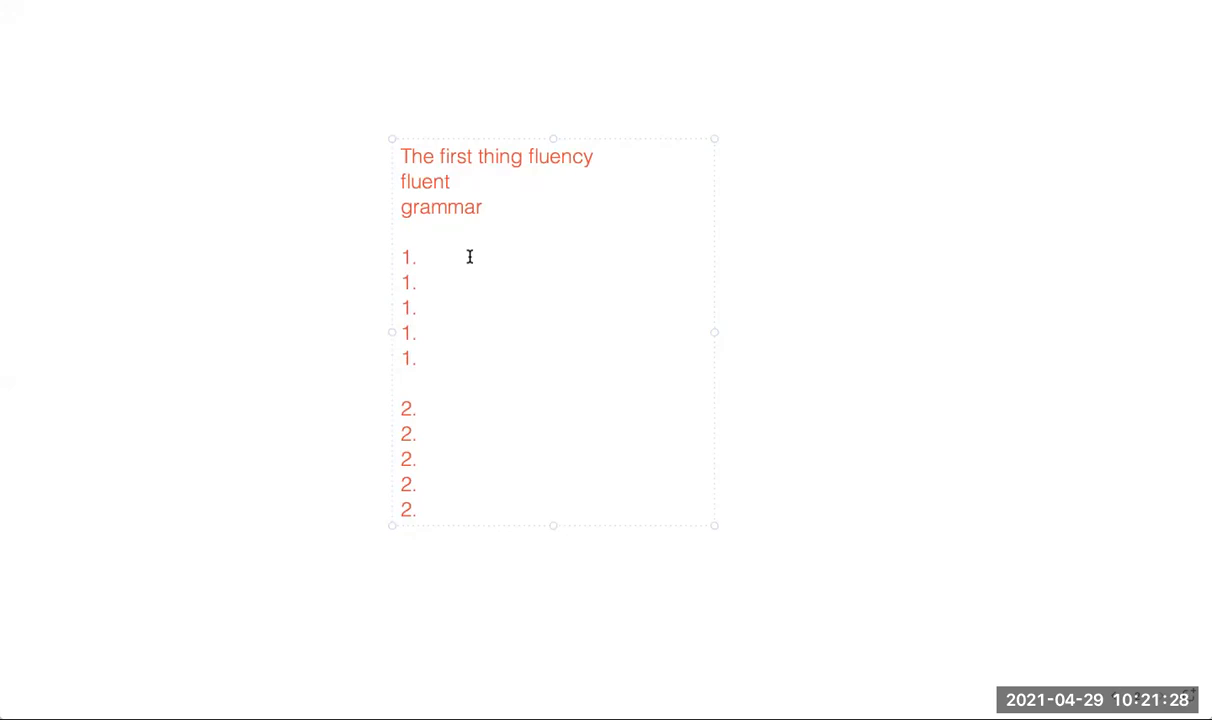
Step: Fill the first numbered item with 'can promise' and add 'I go to' below the list
text(can be)
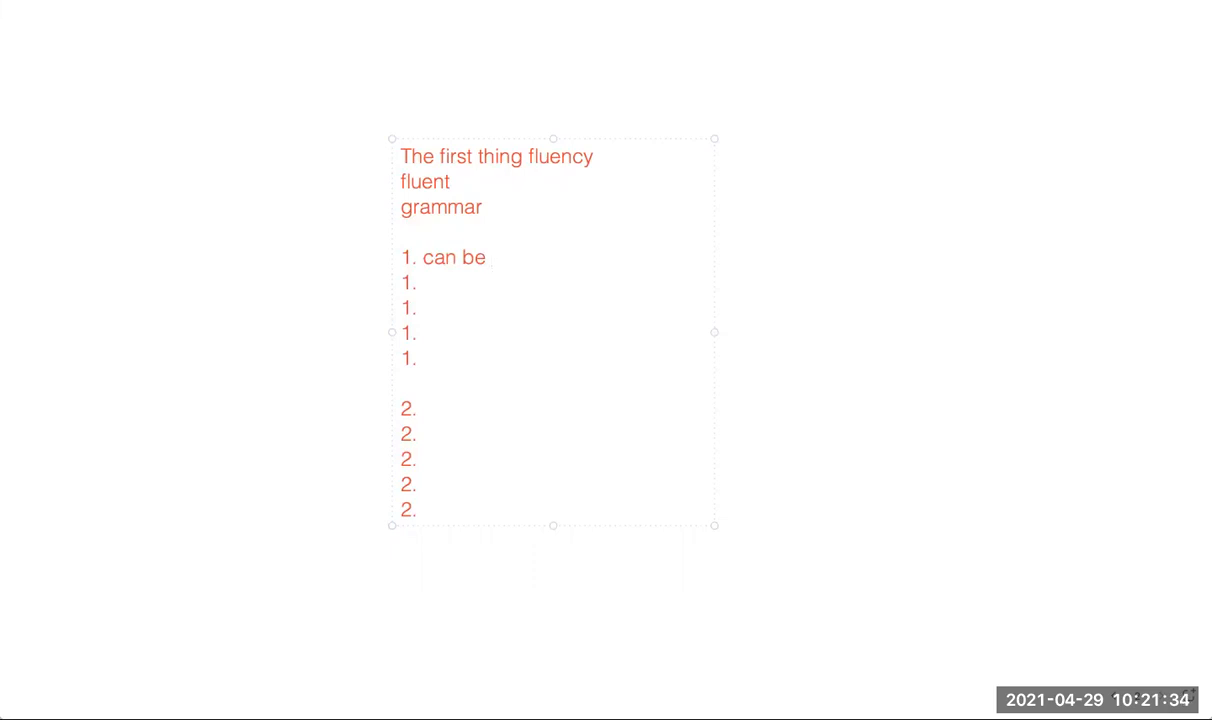
text(promise)
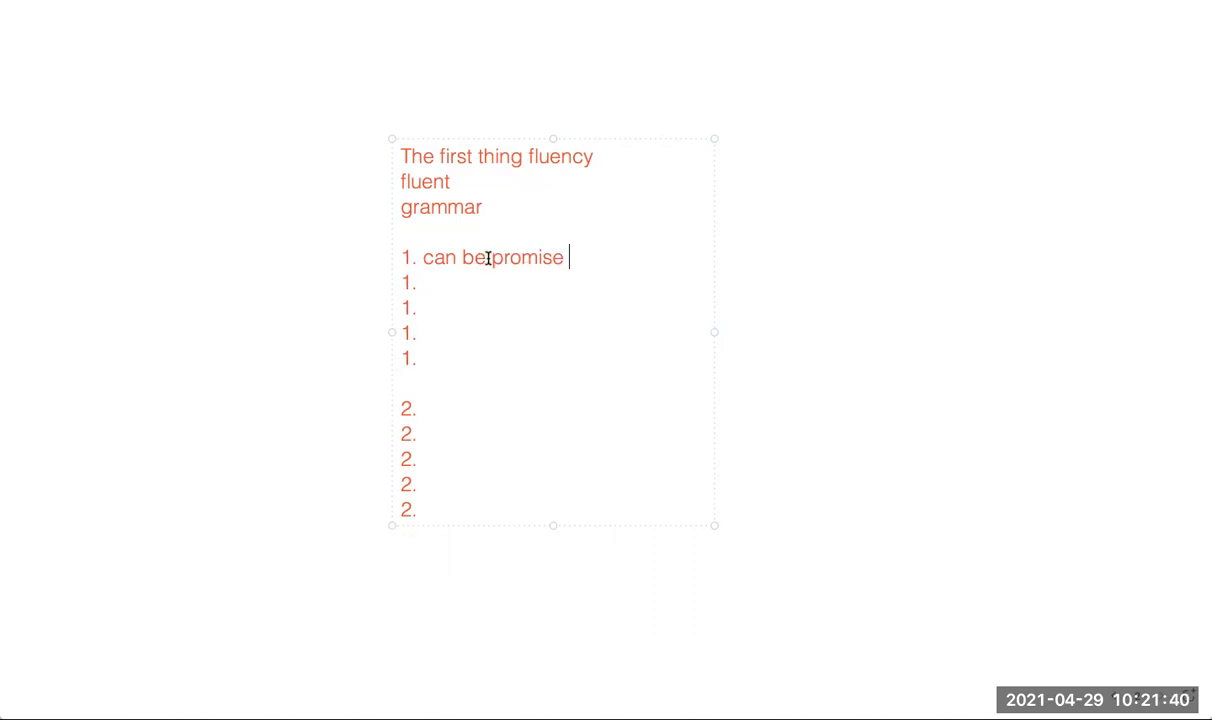
double_click(471, 257)
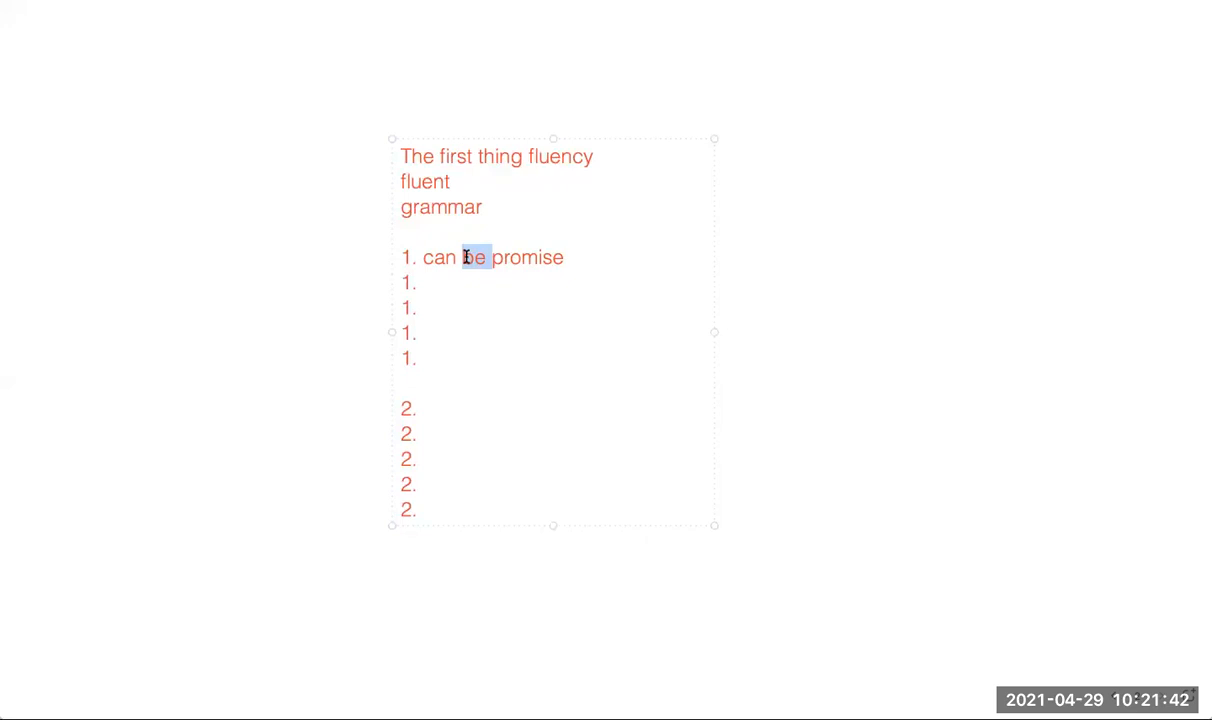
text(I go to)
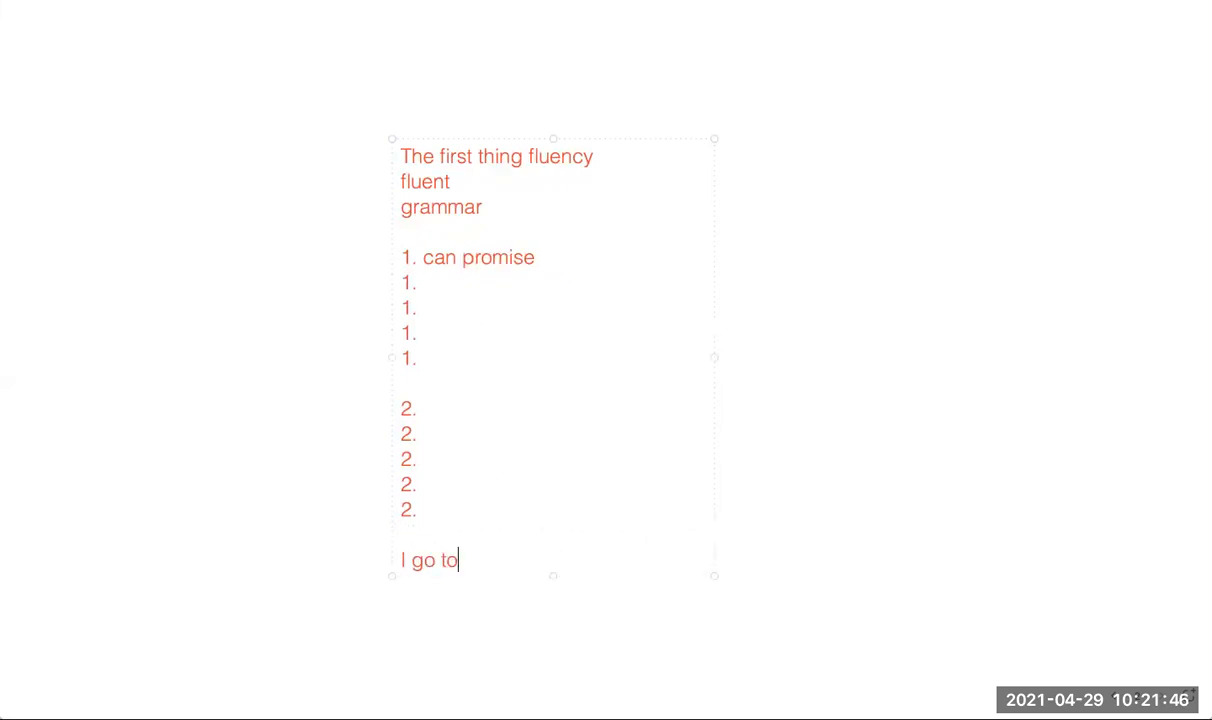
Step: Finish 'I go to school' and list modal lines like 'i can go' and 'i might'
text(school)
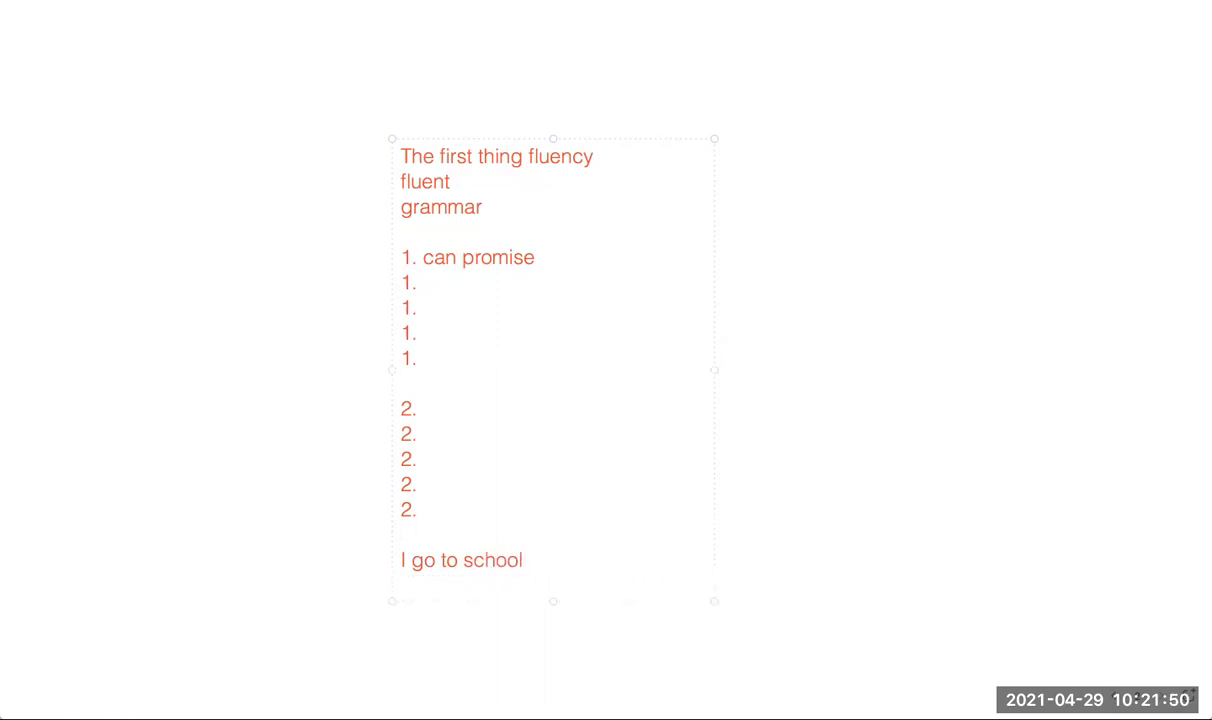
text(i can go)
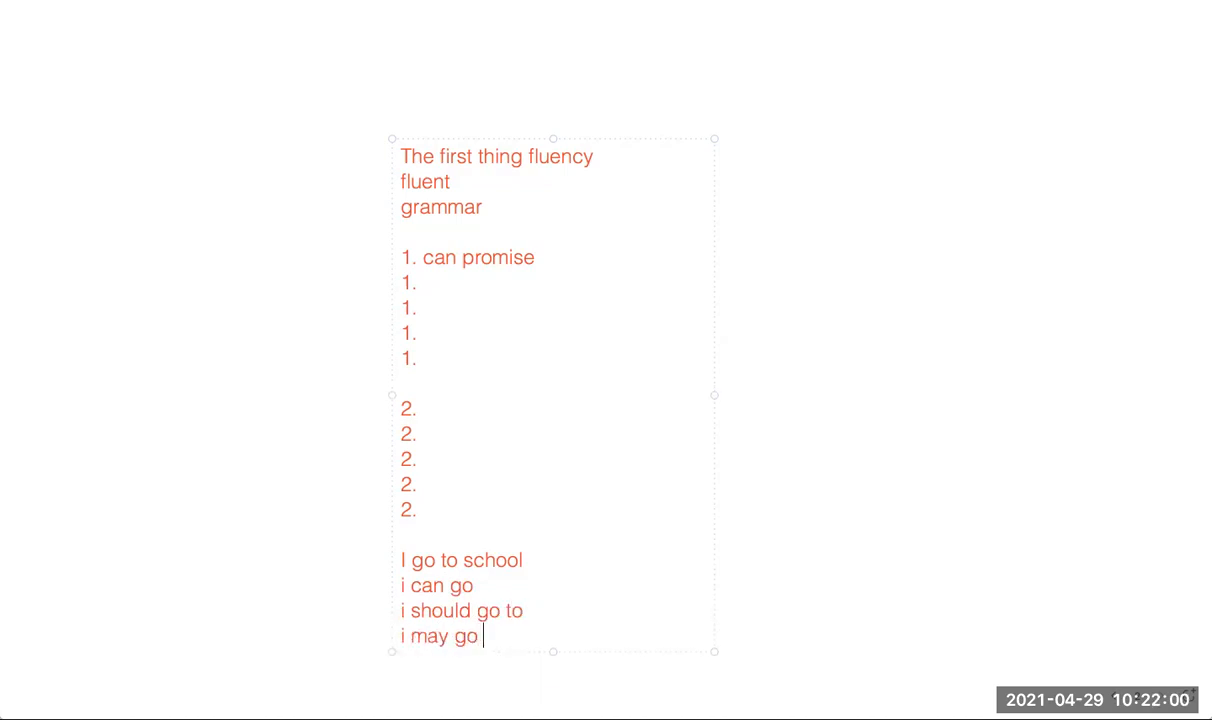
text(i might)
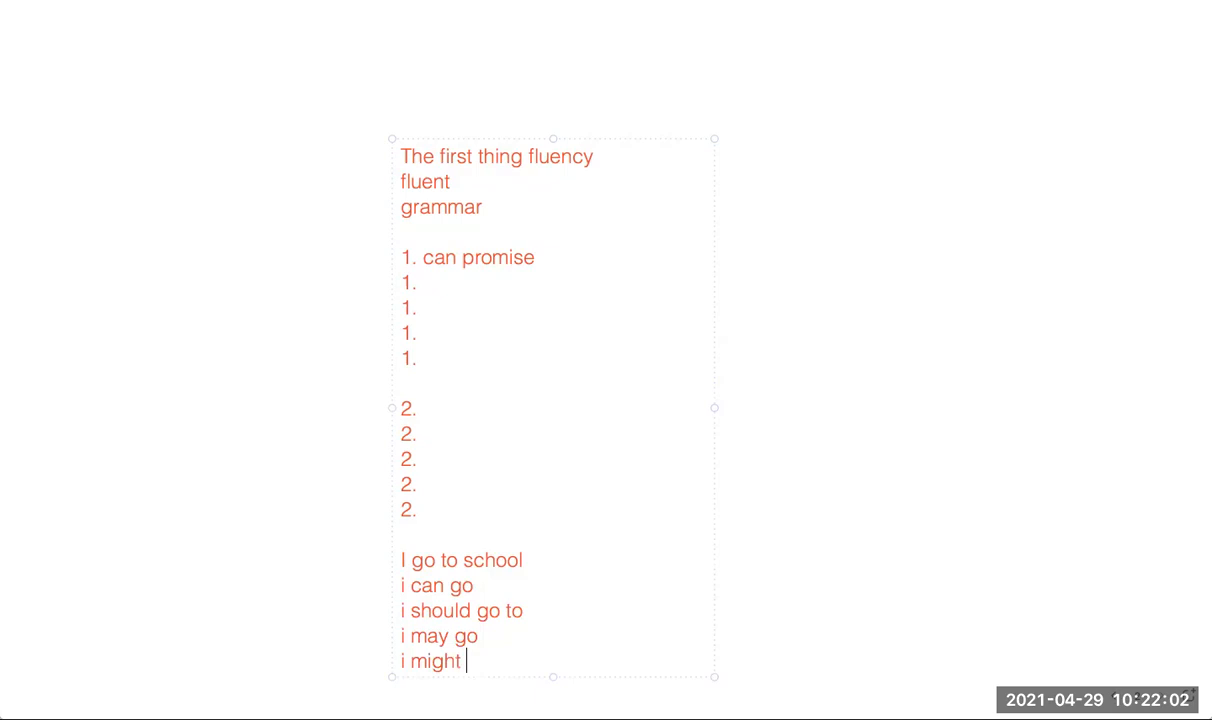
text(i could i need to i have to go)
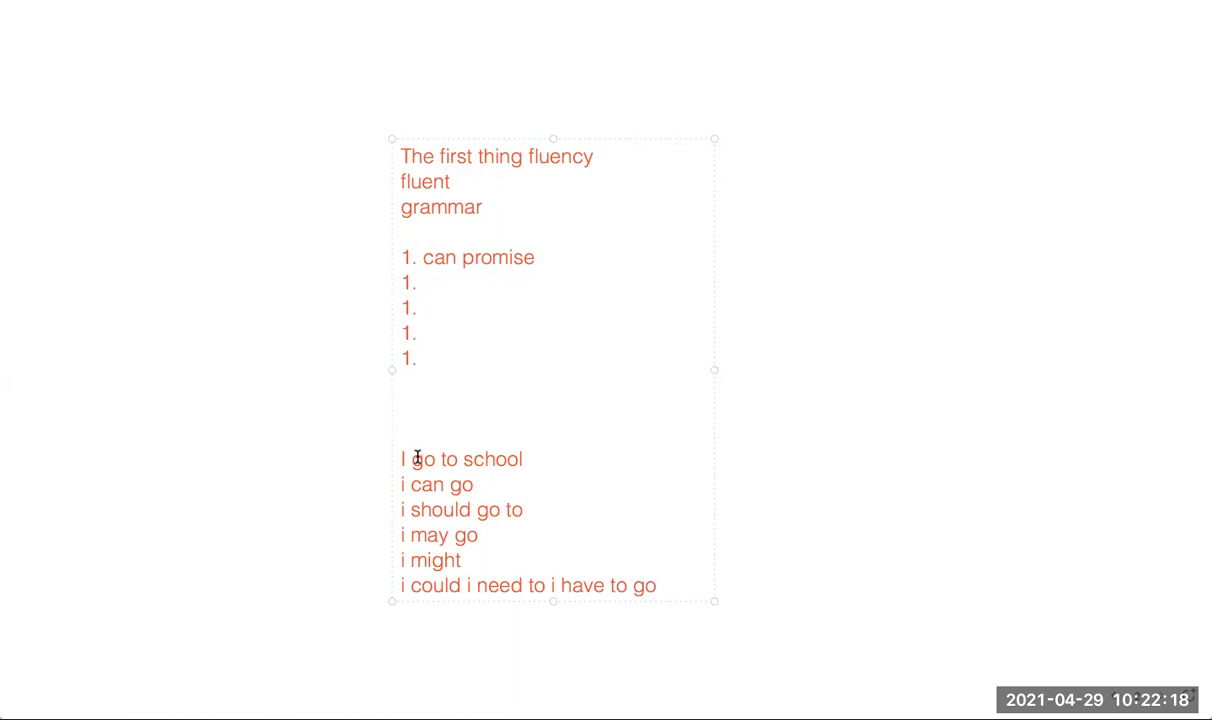
Step: Rewrite the sentence as 'I the pat was undewent to school'
text(was w)
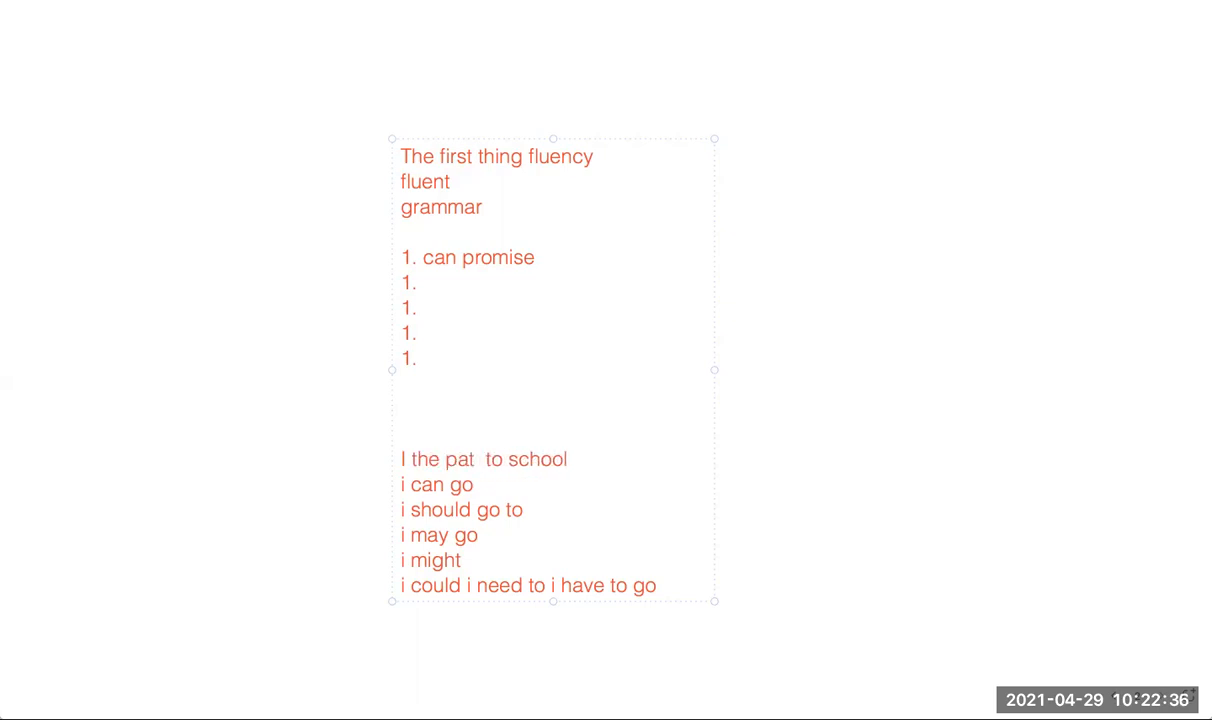
text(was undewent)
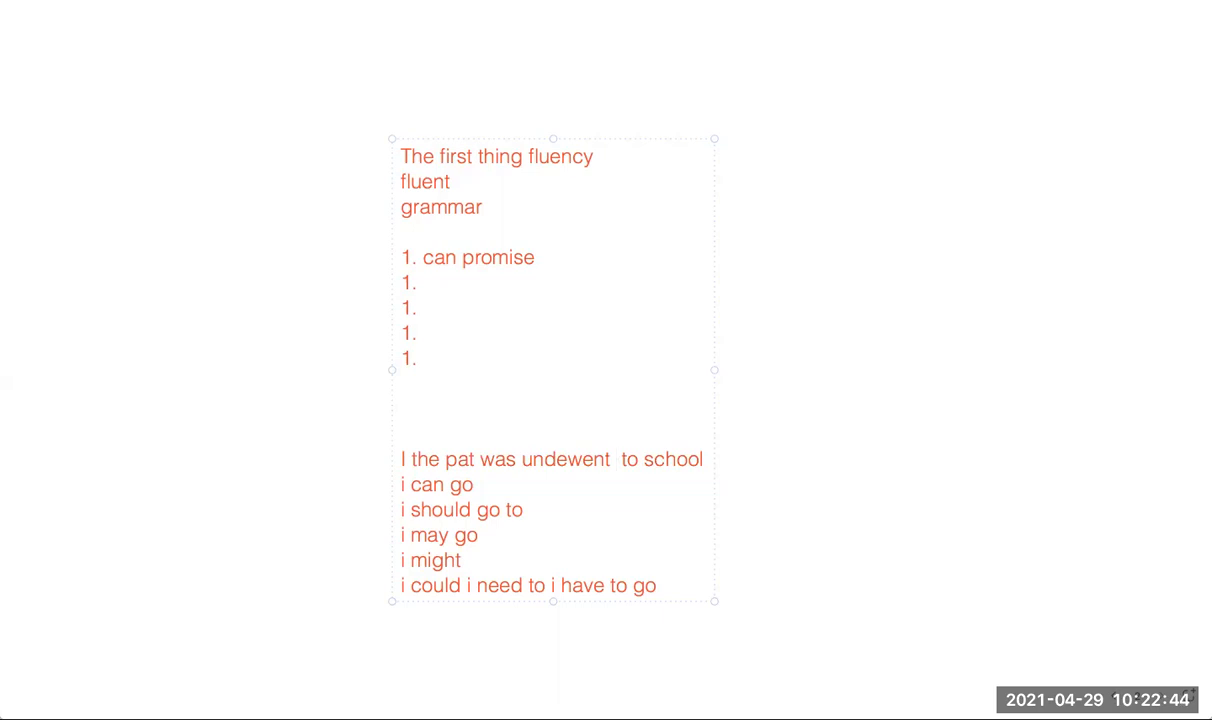
click(616, 459)
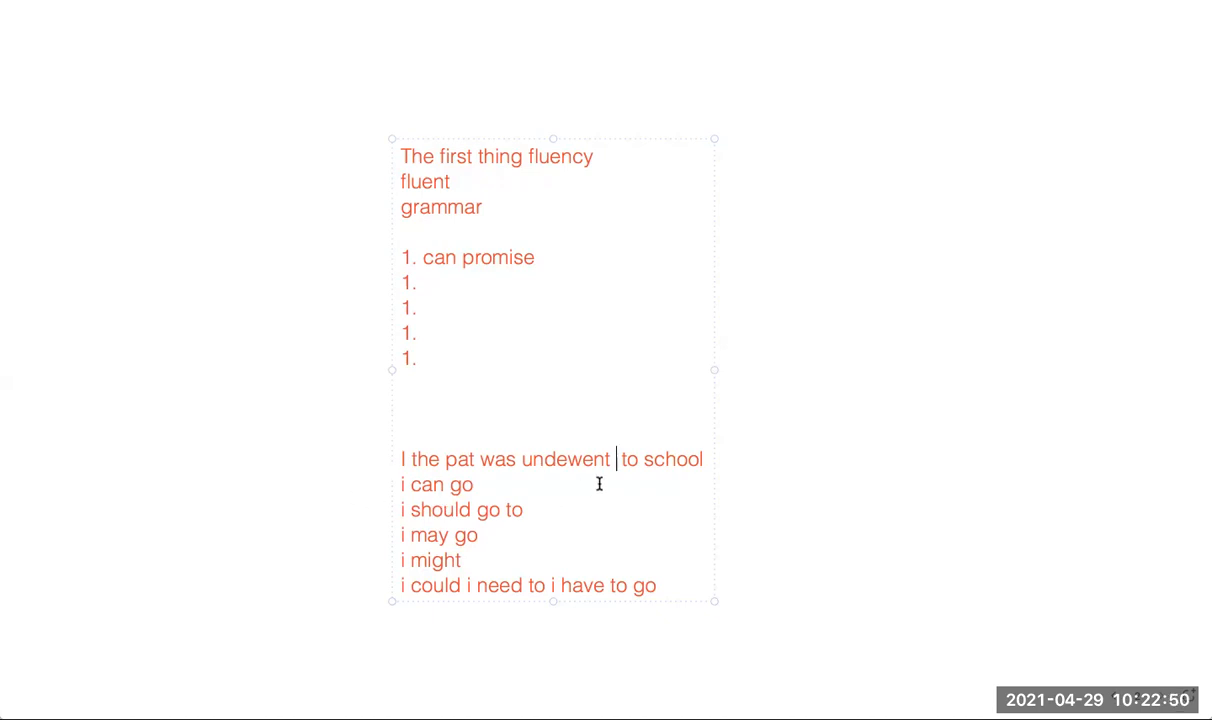
Step: Add the line 'the pat was advised verb 3rd' with 'be 3rd' beneath it
text(the pat was advis)
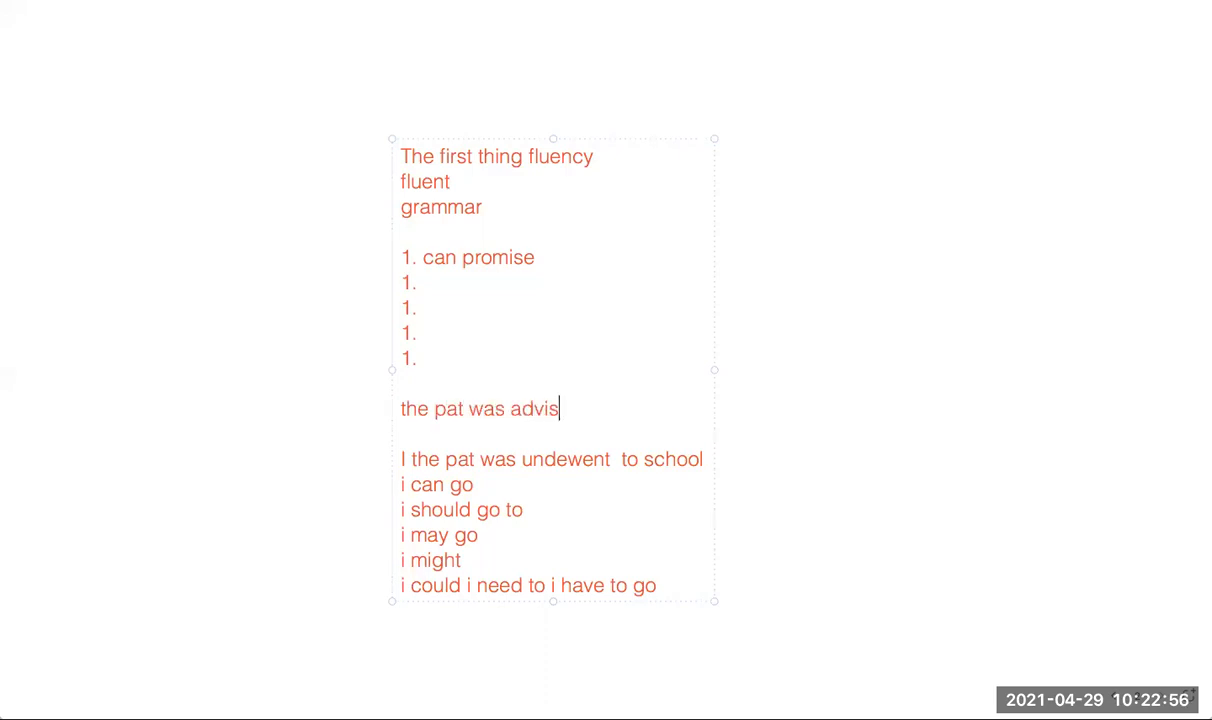
text(ed)
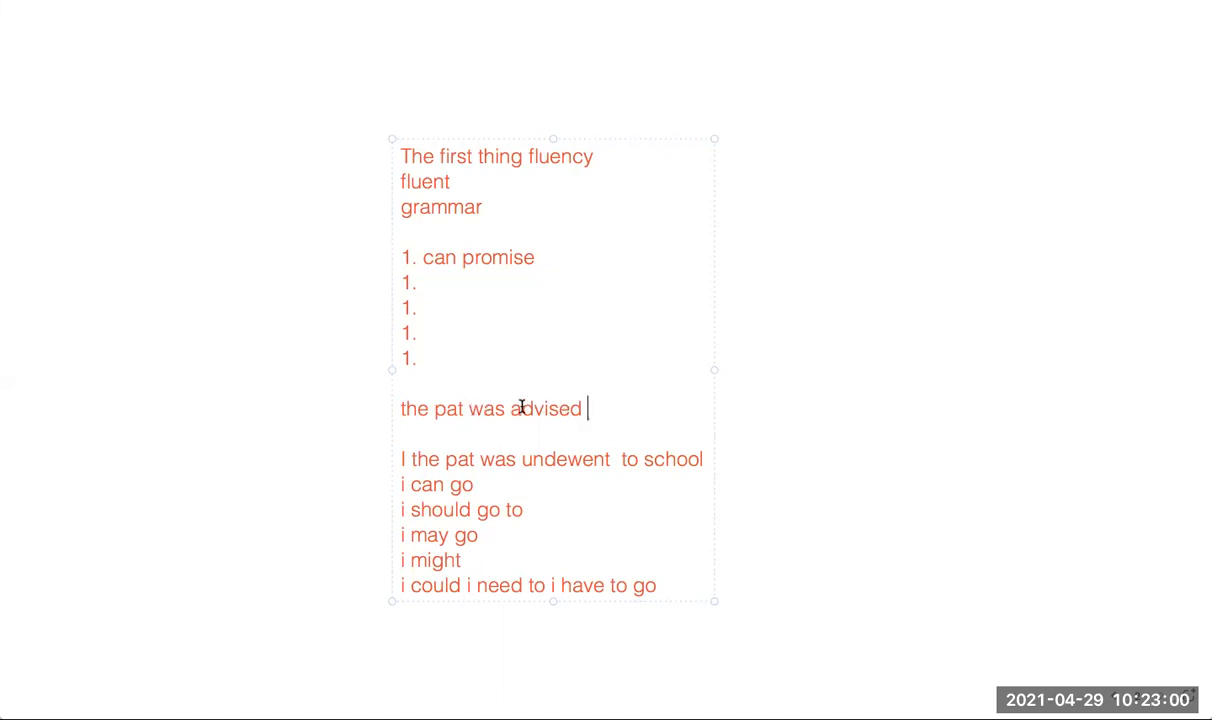
text(ve)
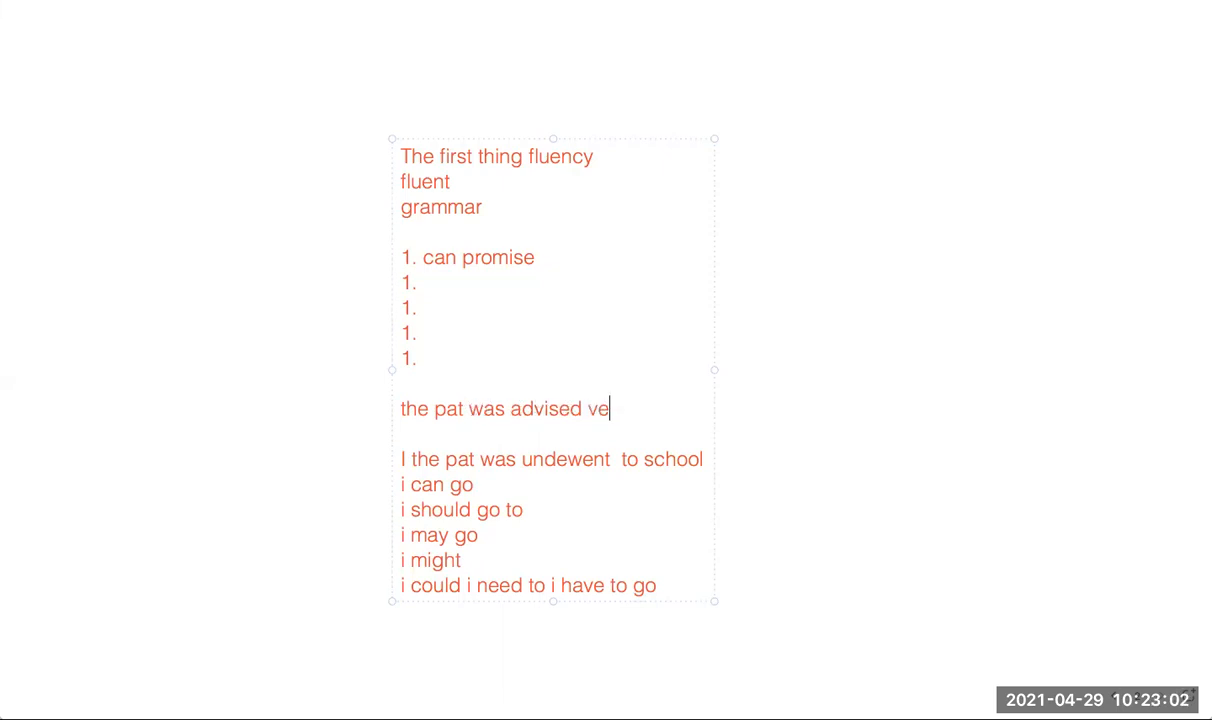
text(rb 3rd)
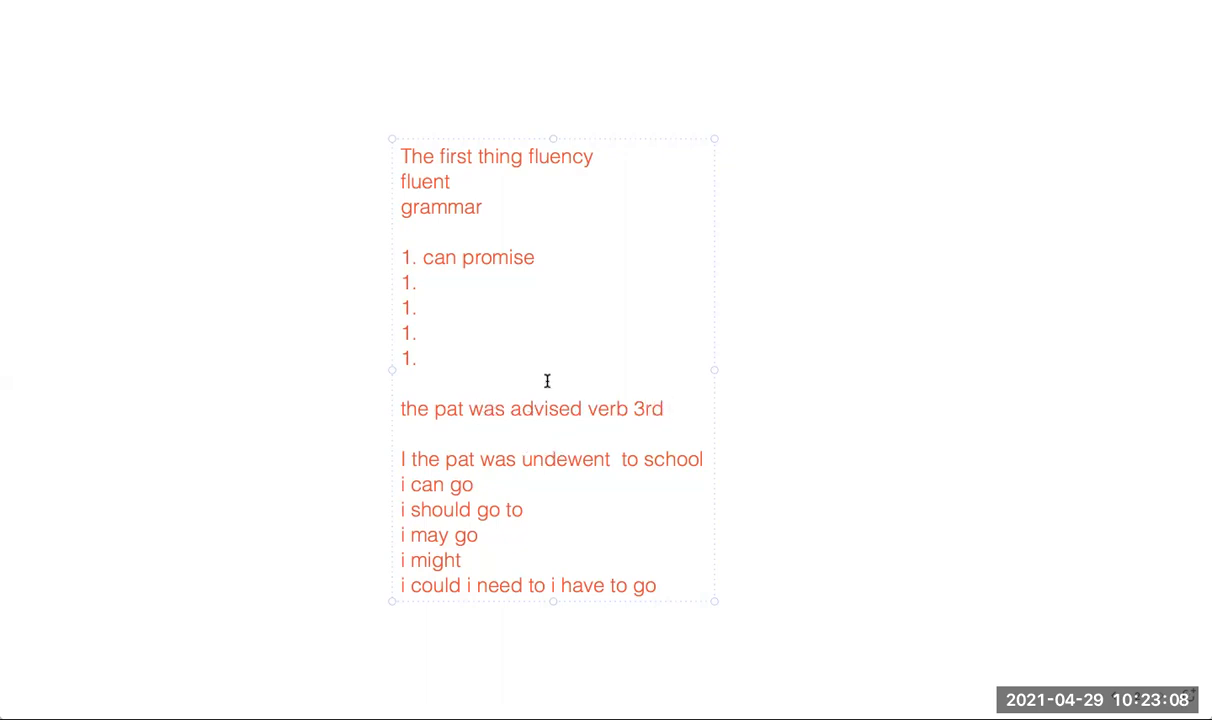
text(be 3rd)
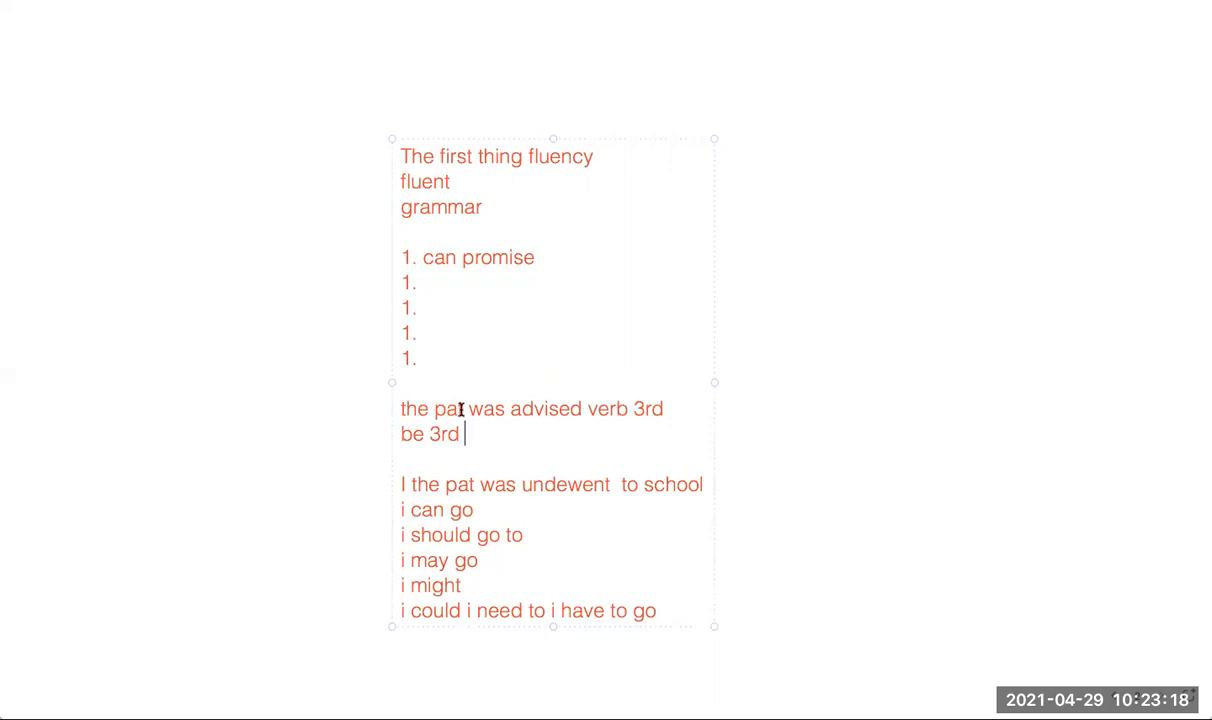
text(by)
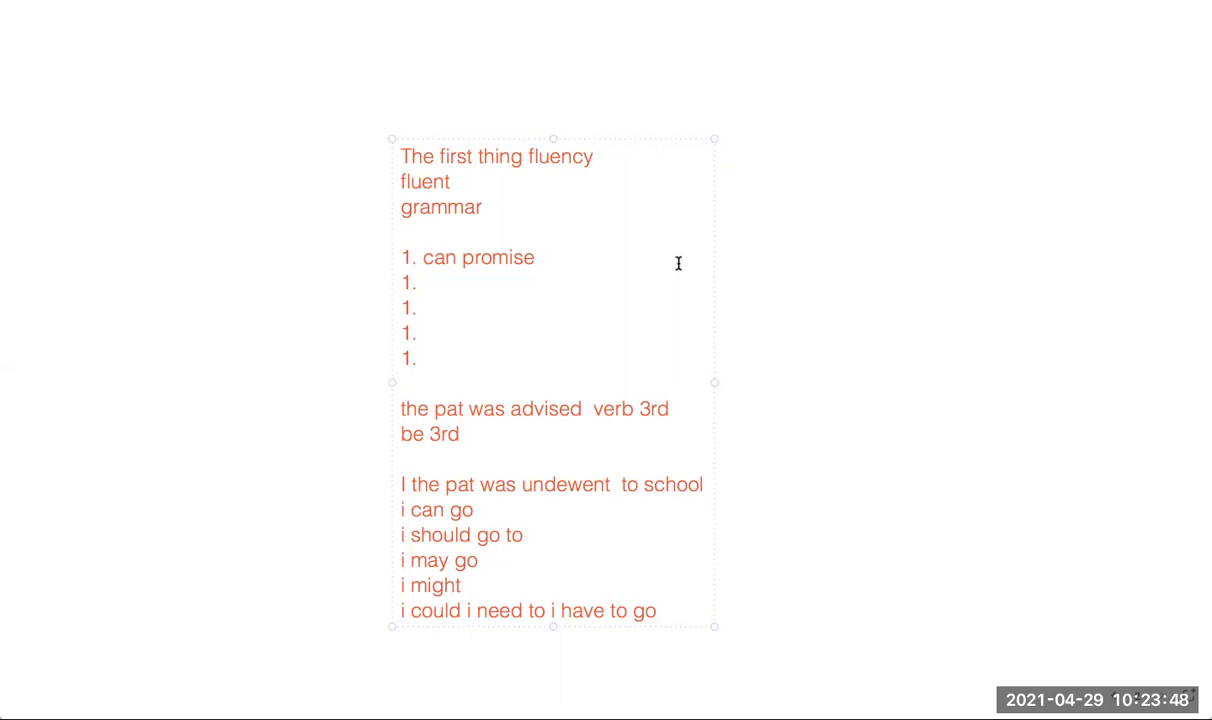
click(586, 408)
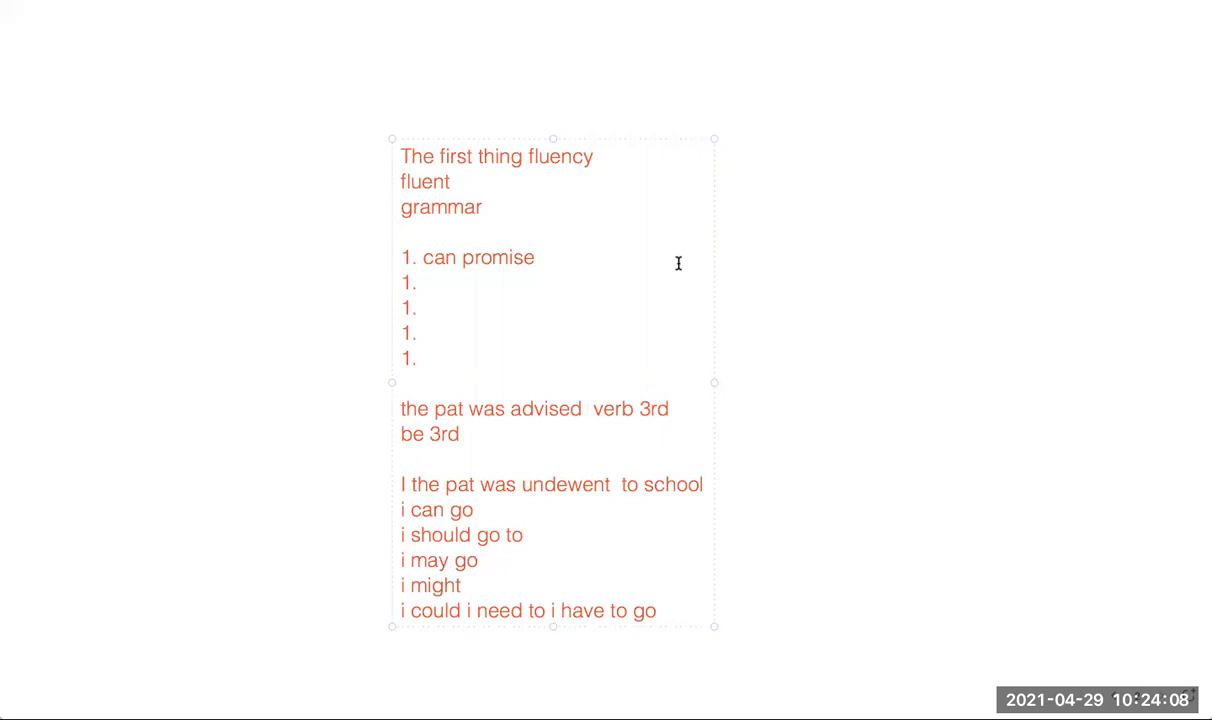
click(588, 408)
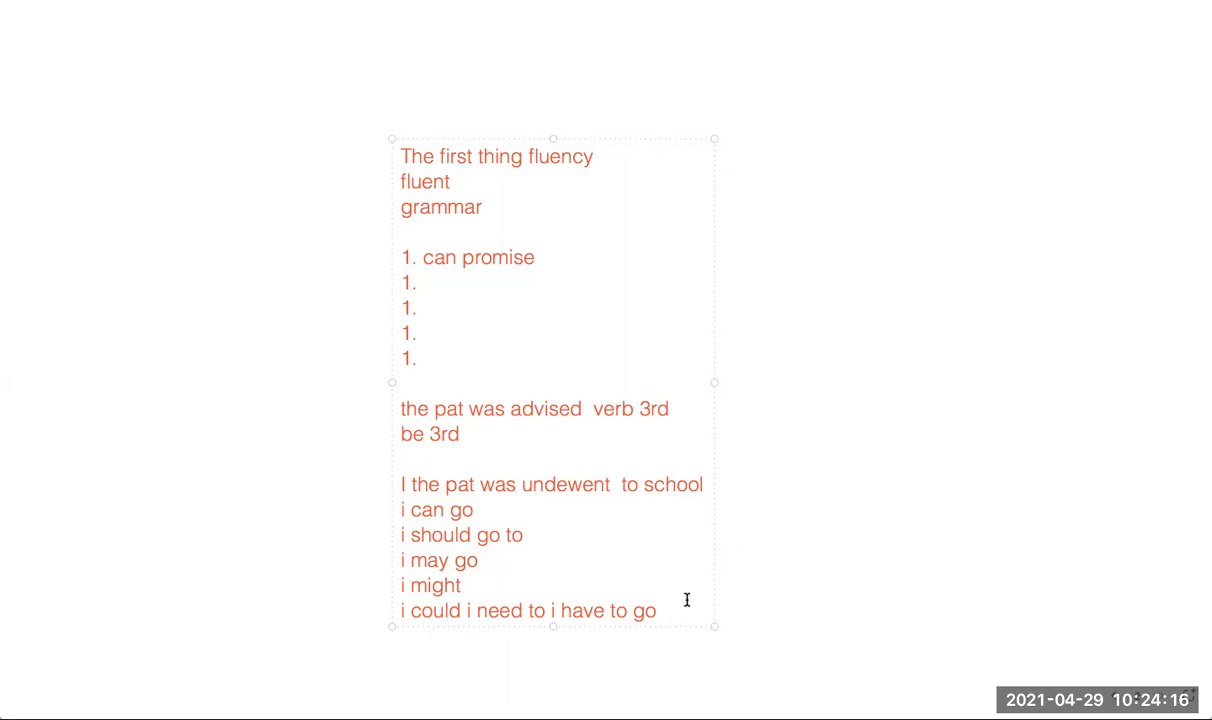
text(swimming dri)
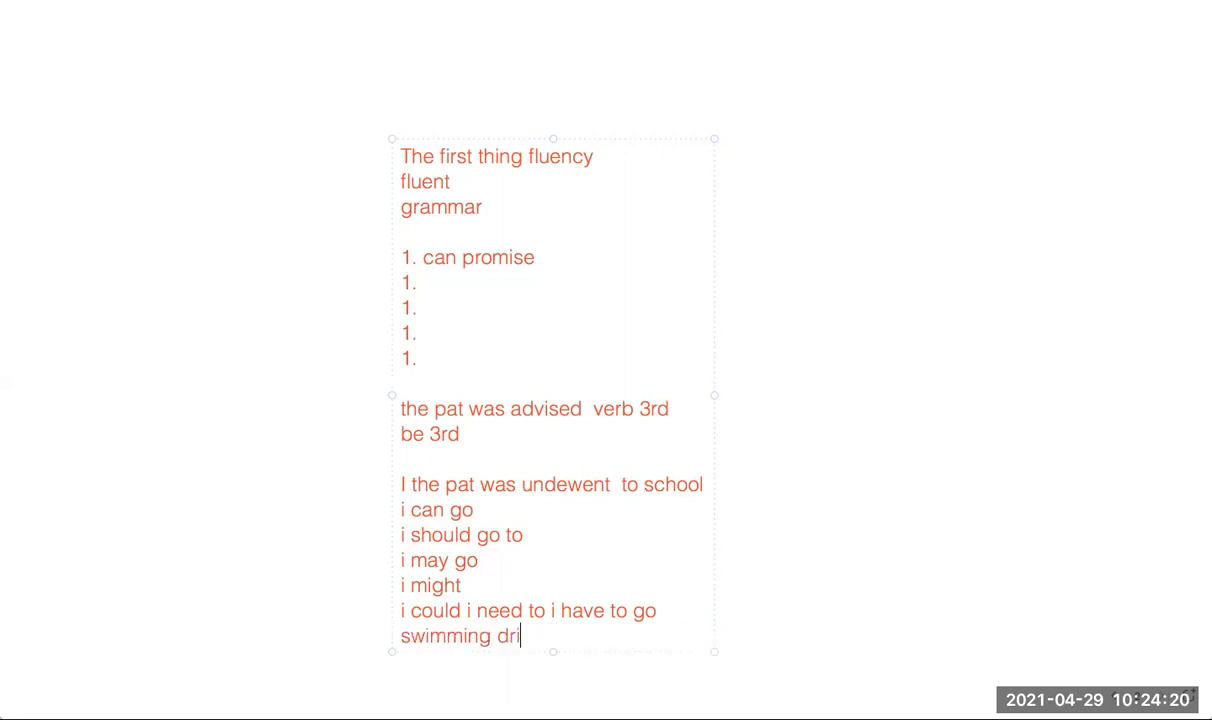
text(ving)
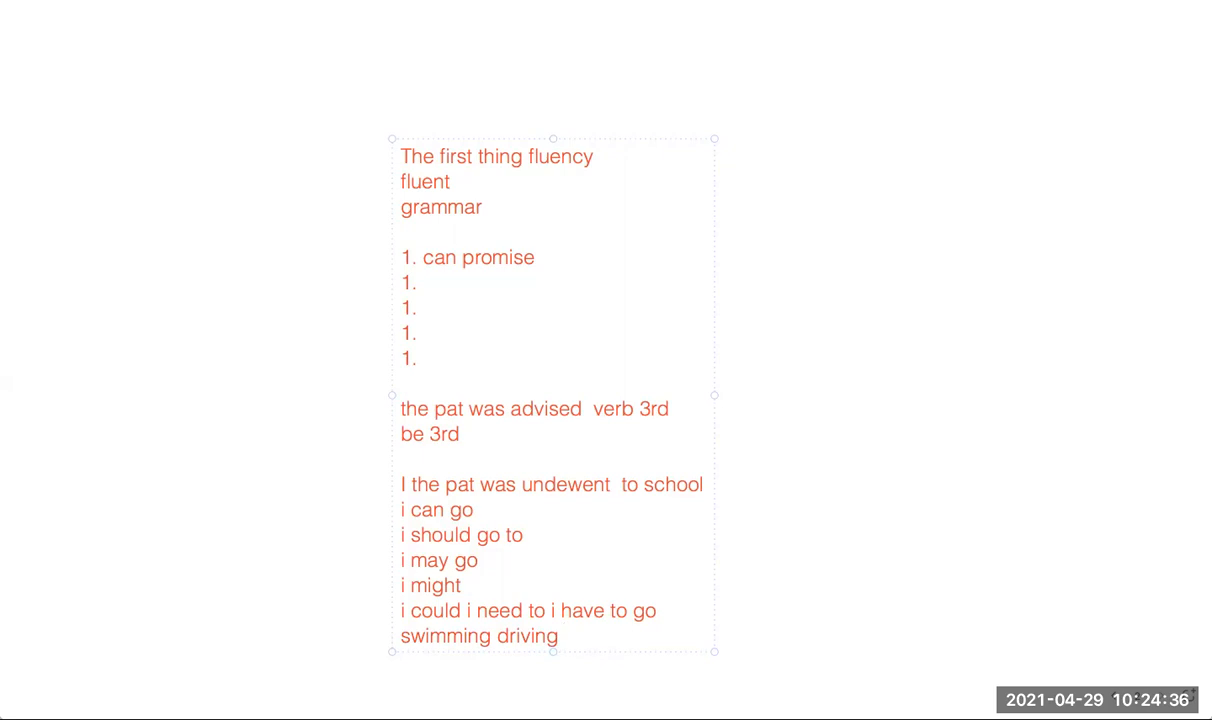
click(563, 636)
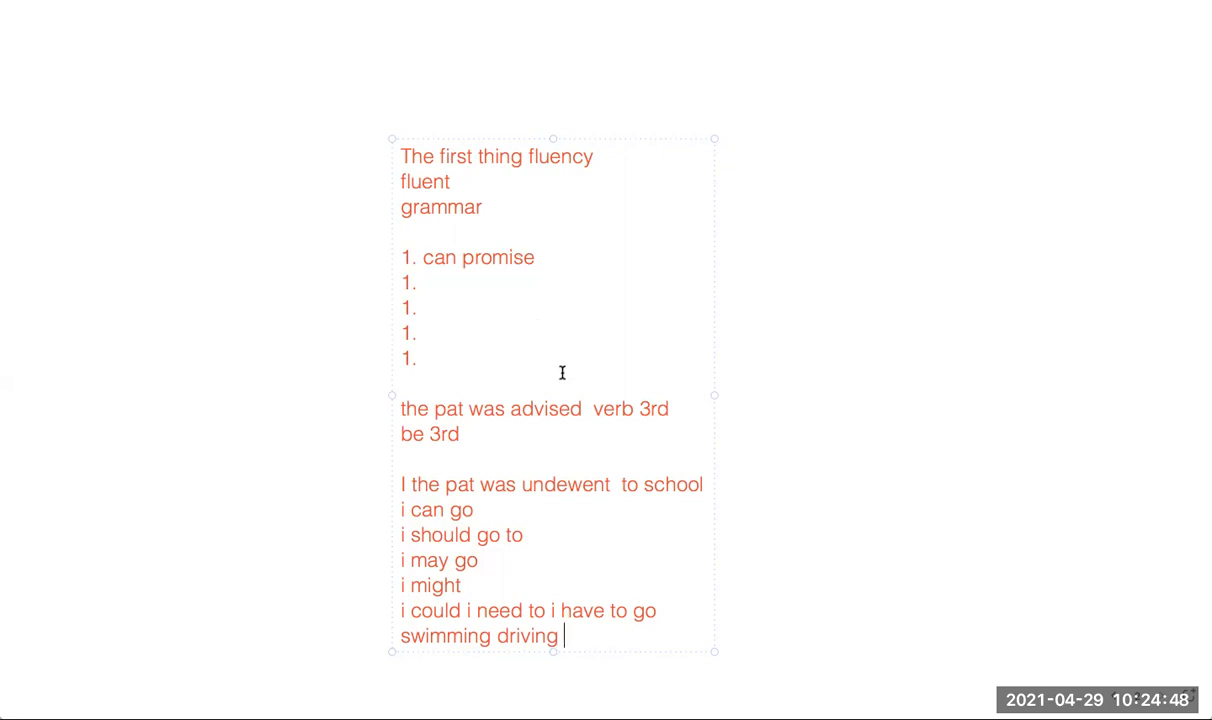
mouse_move(622, 625)
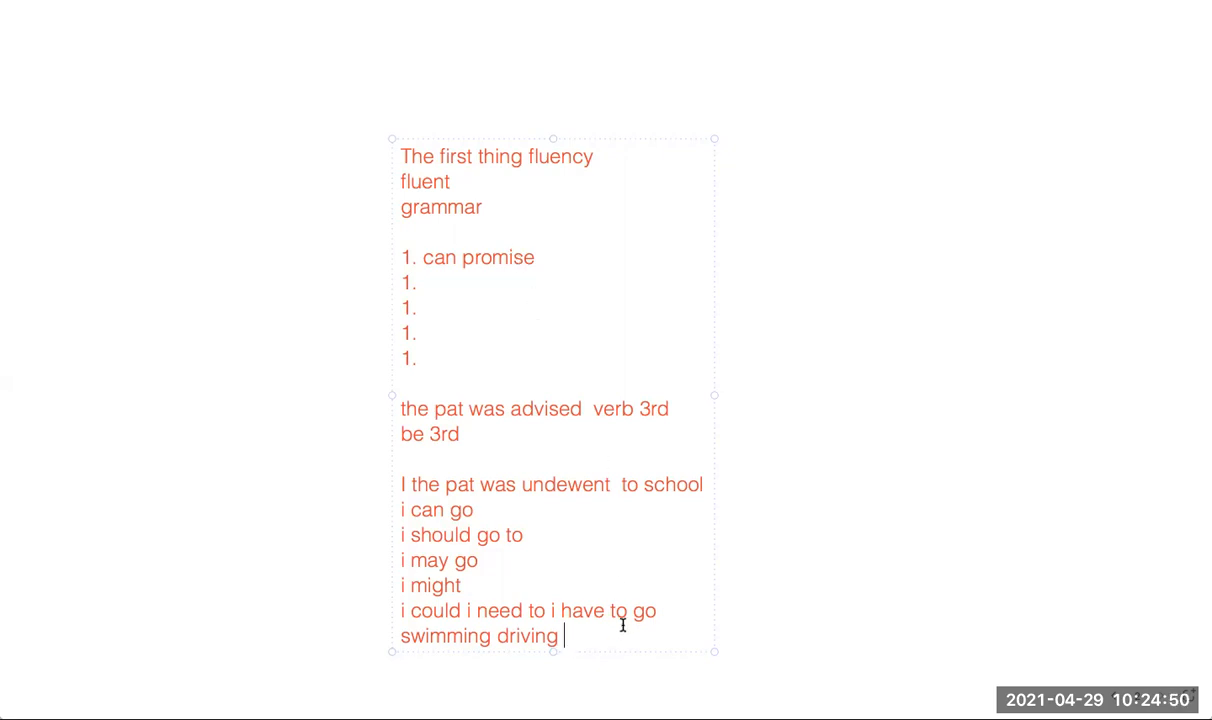
Step: Overwrite the grammar notes with timings: '5 min of oet', '10 min', '15', '20 min', '24 hours'
drag(420, 283, 563, 636)
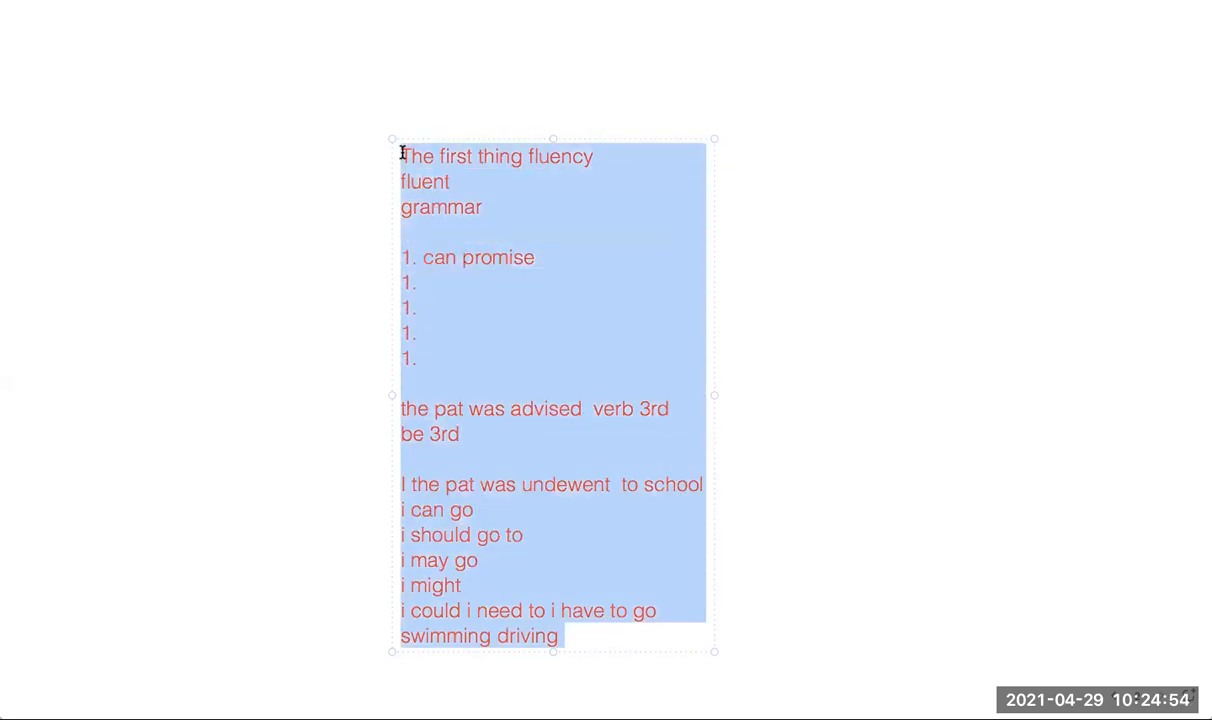
text(5 min of oet)
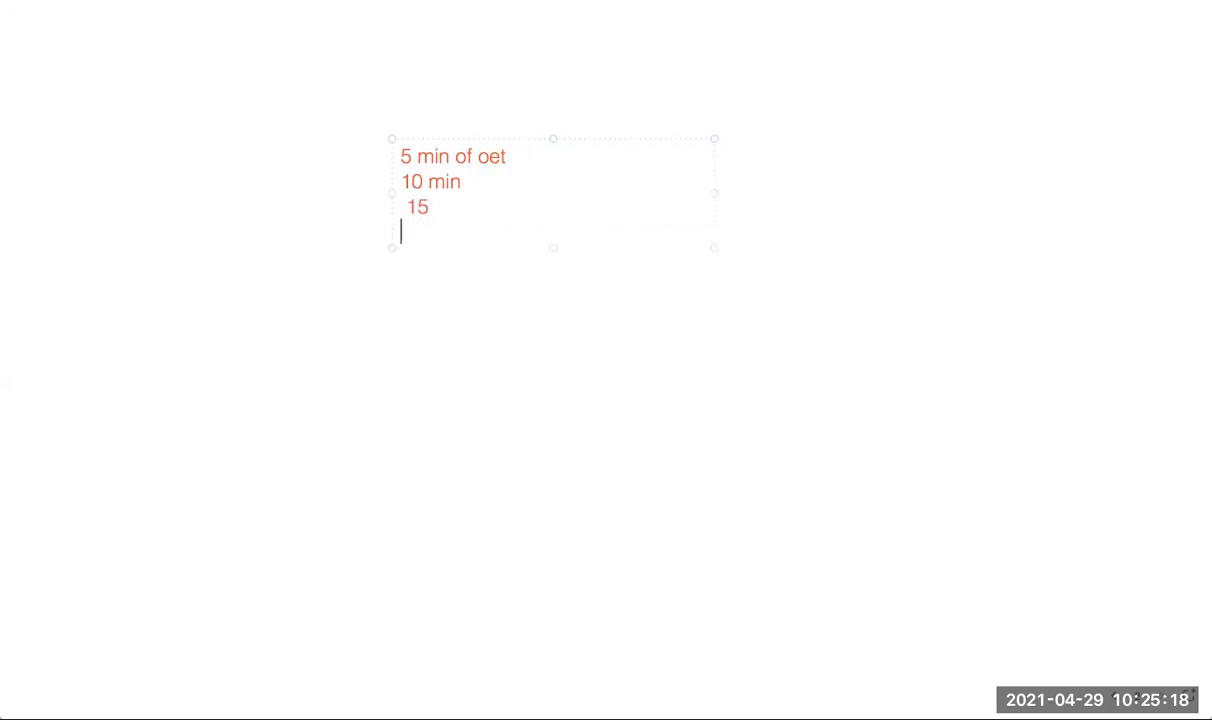
text(20 mi)
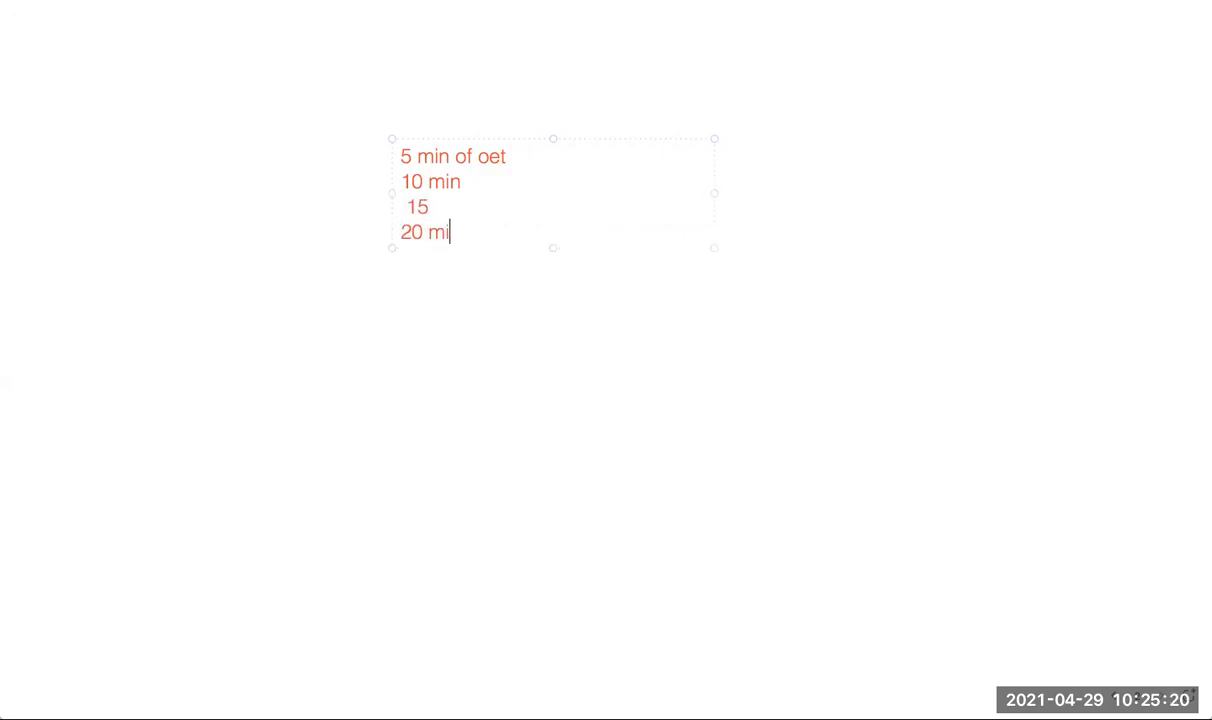
text(n)
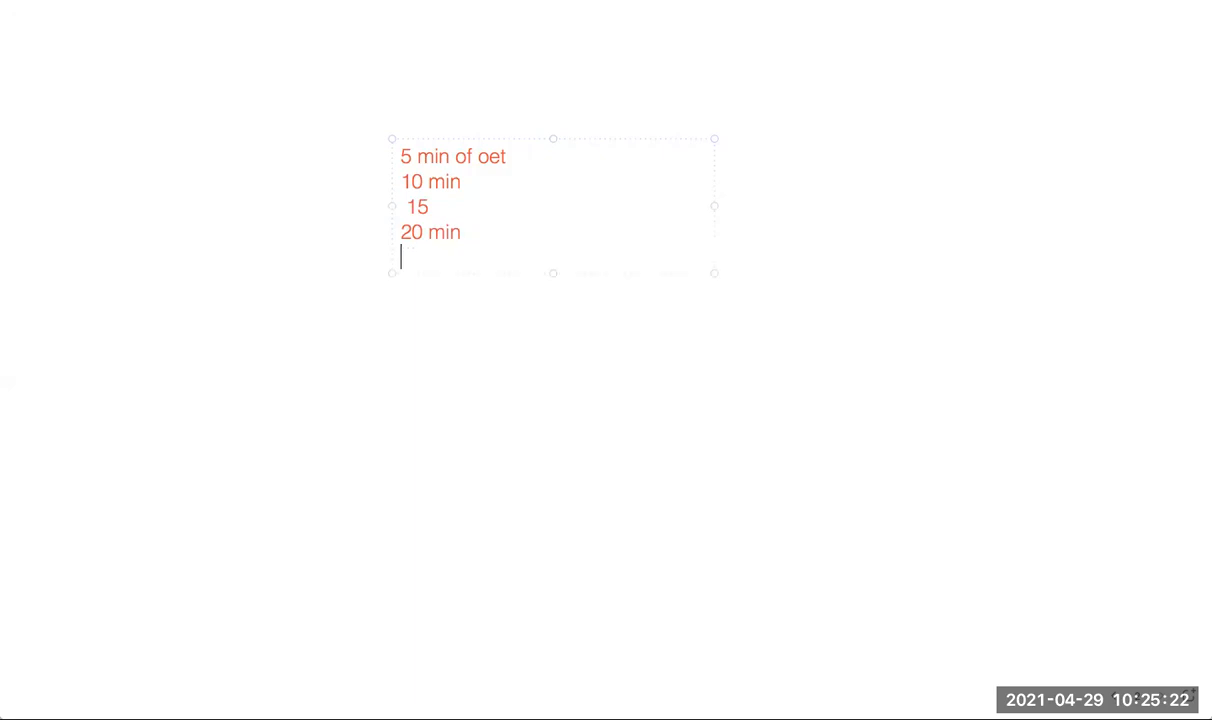
text(24 hous)
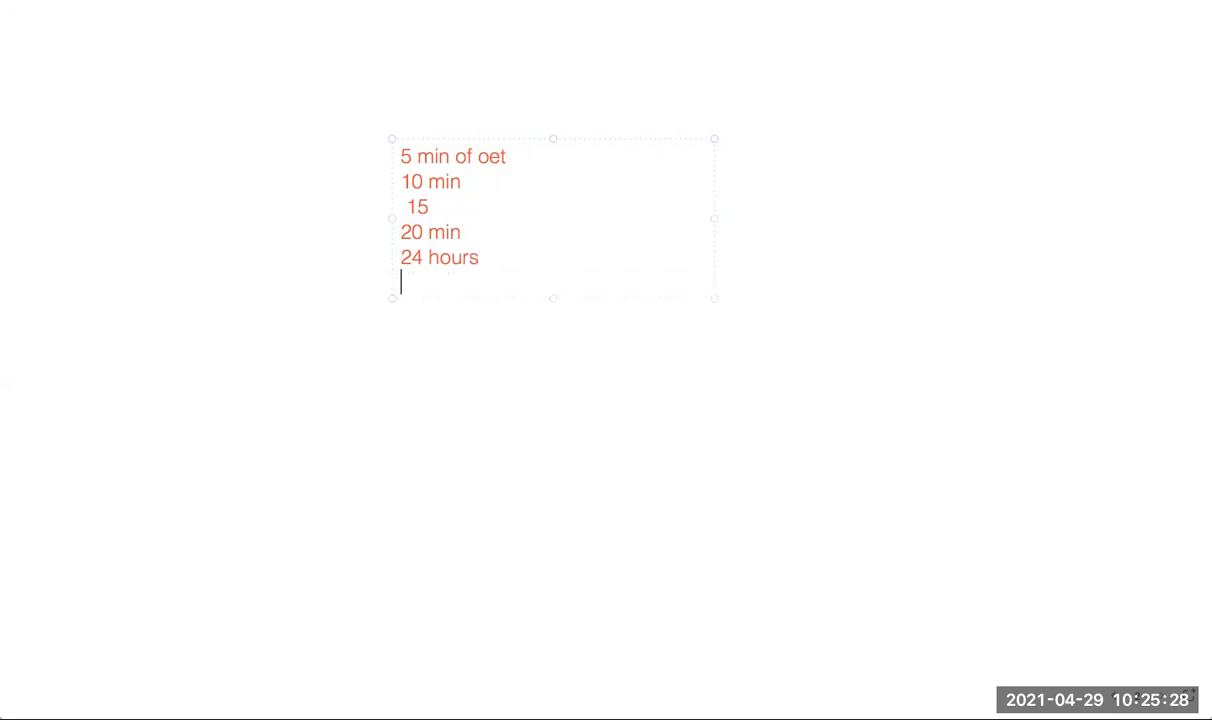
text(20 mi)
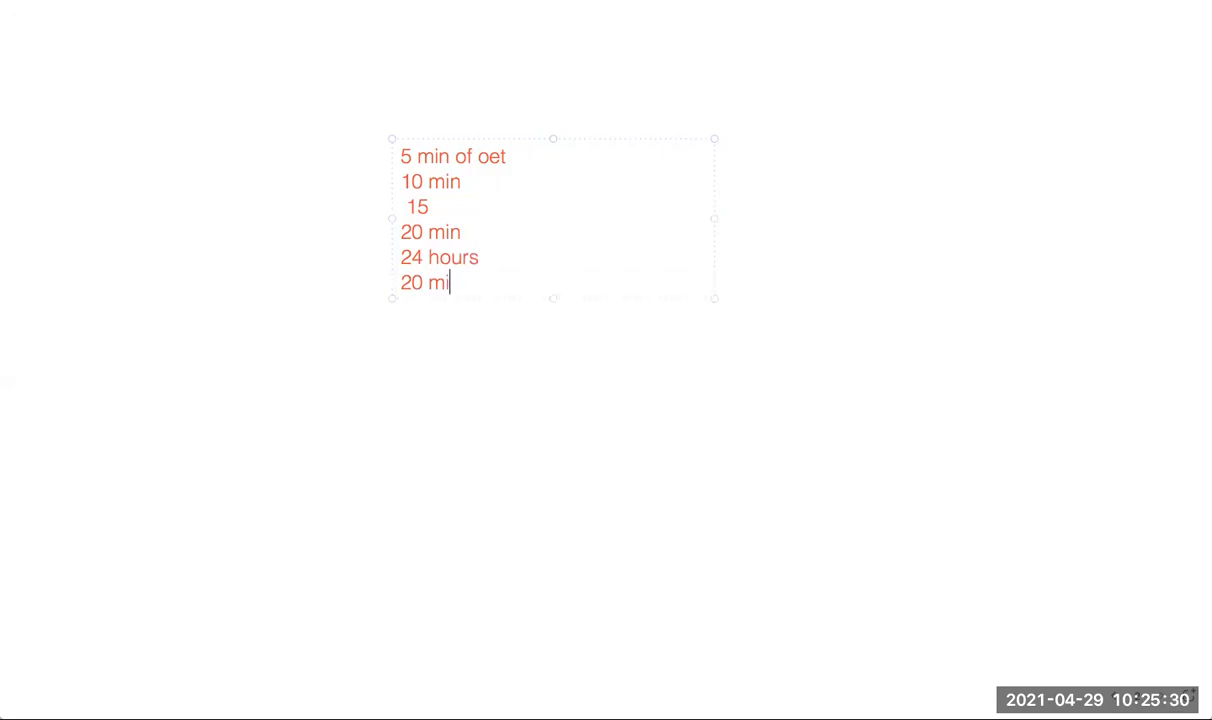
text(n)
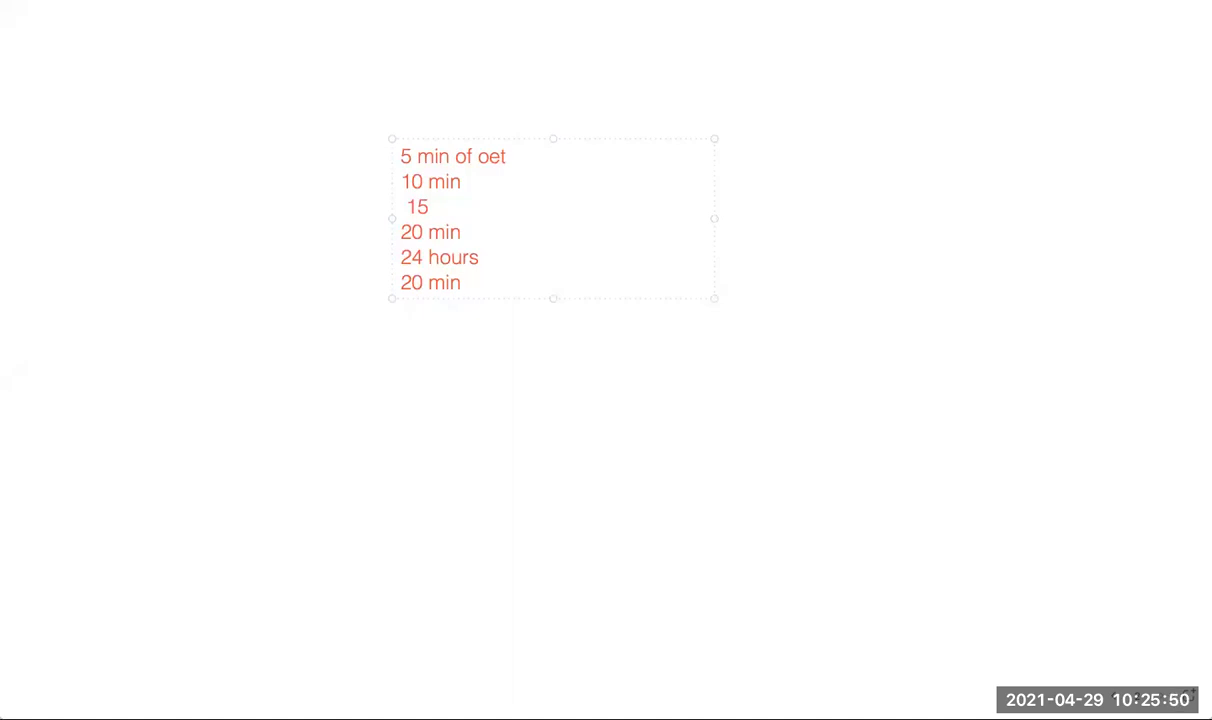
click(463, 282)
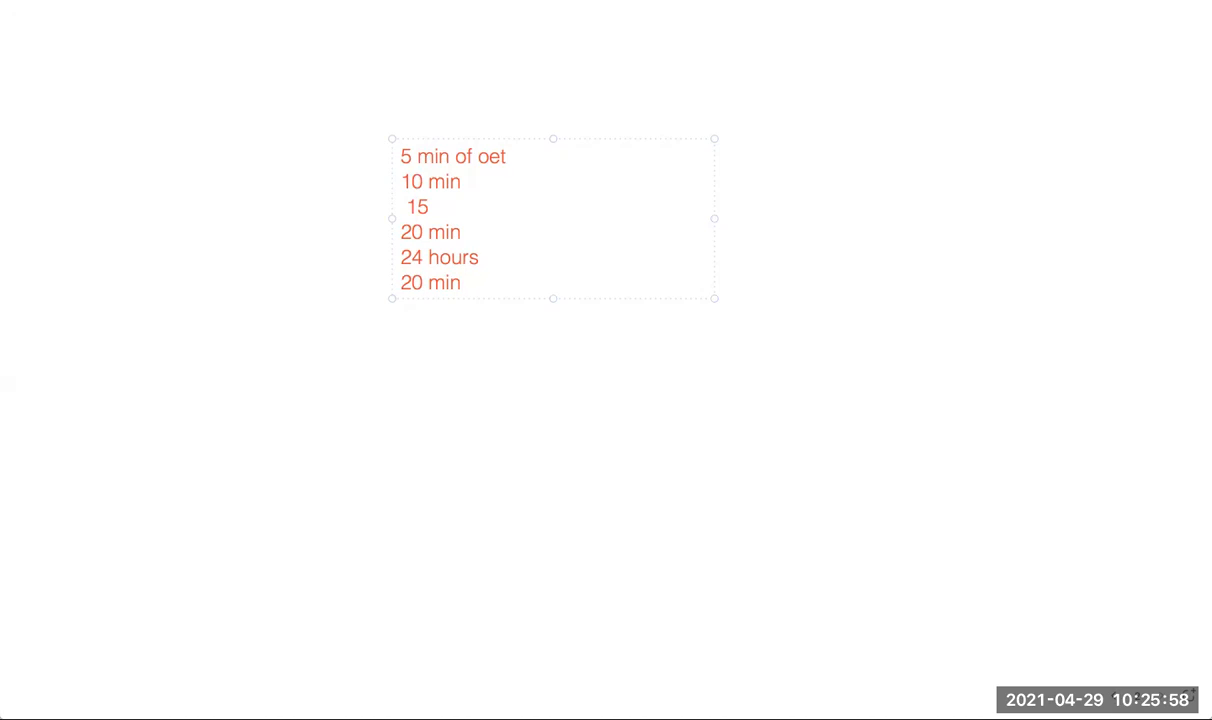
Step: Enlarge the notes box and add '10 hours a day' and '5 hours in english'
drag(553, 298, 553, 349)
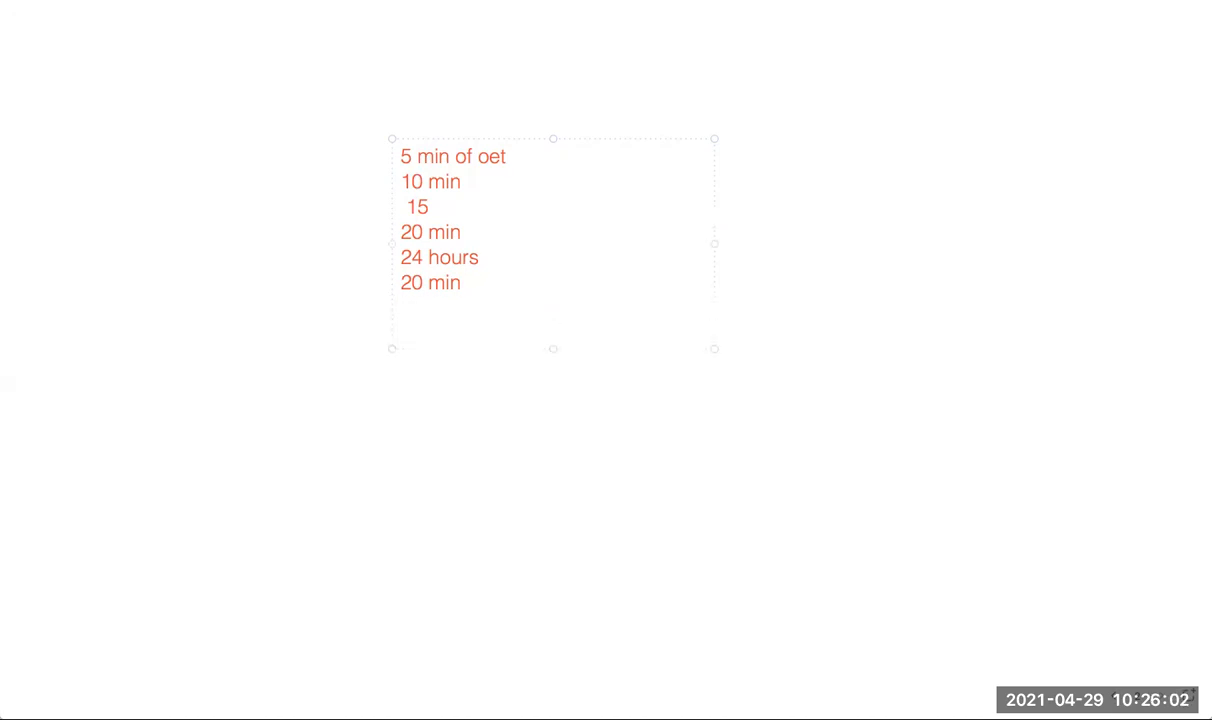
text(10 hours a day)
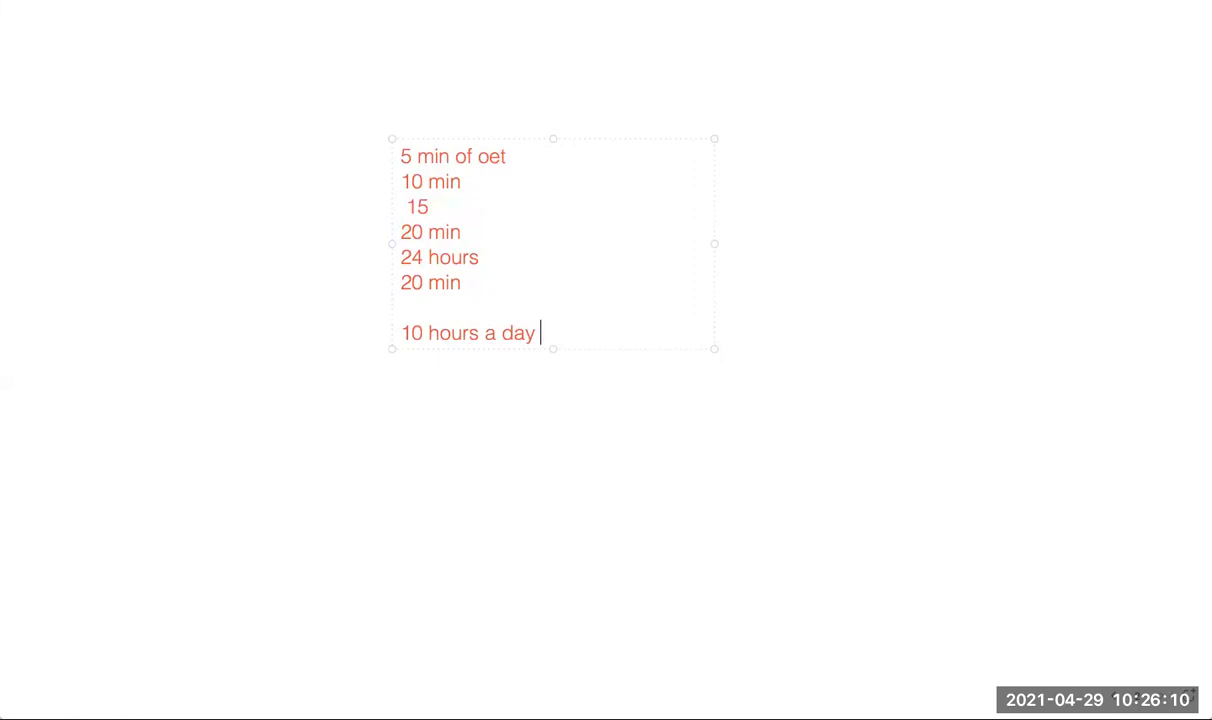
text(5 hours in e)
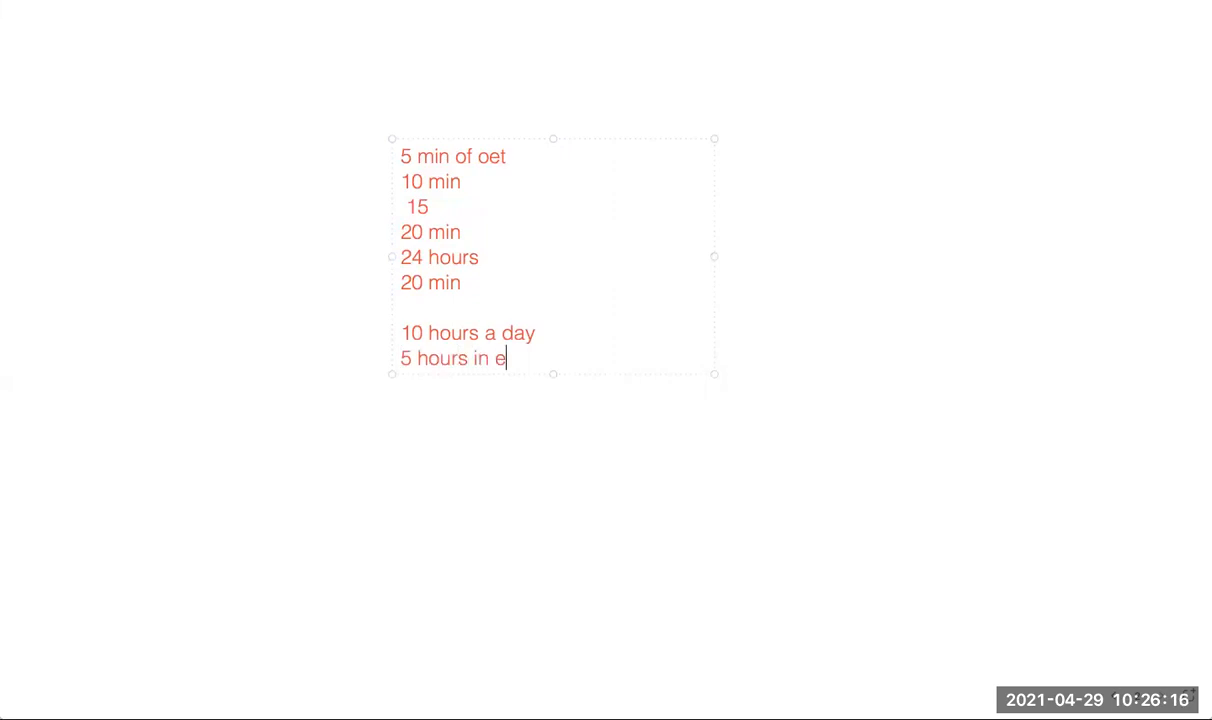
text(nglish)
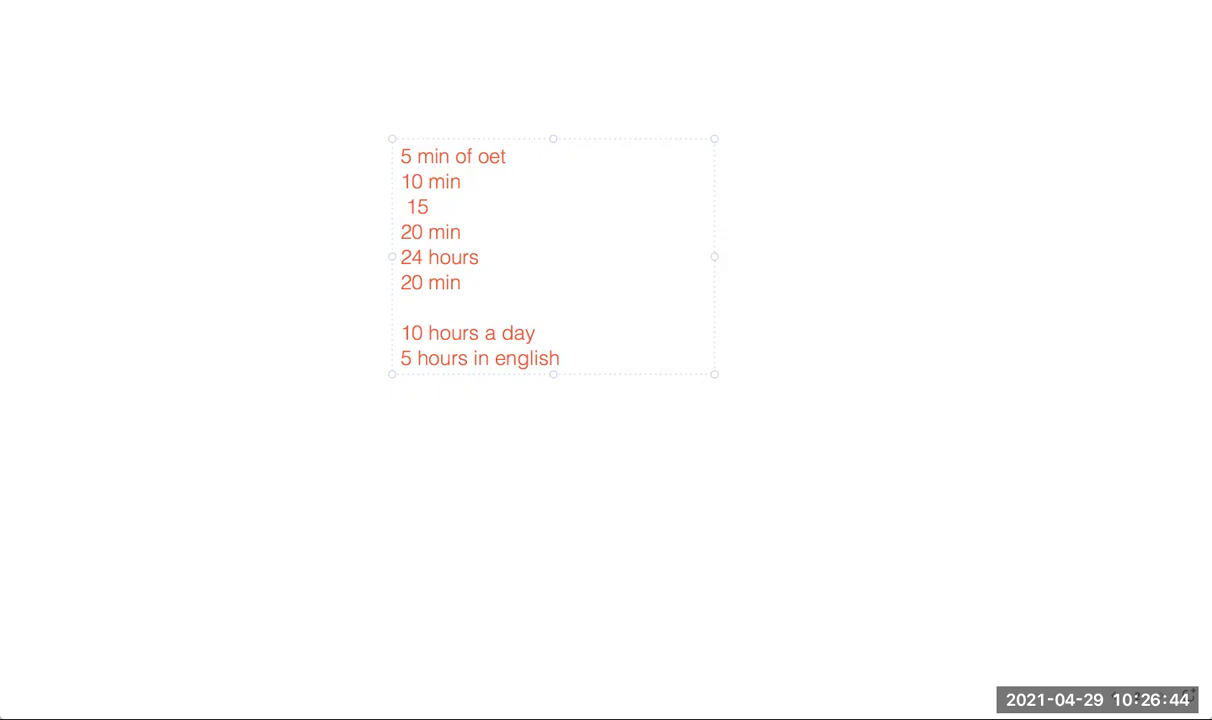
click(565, 358)
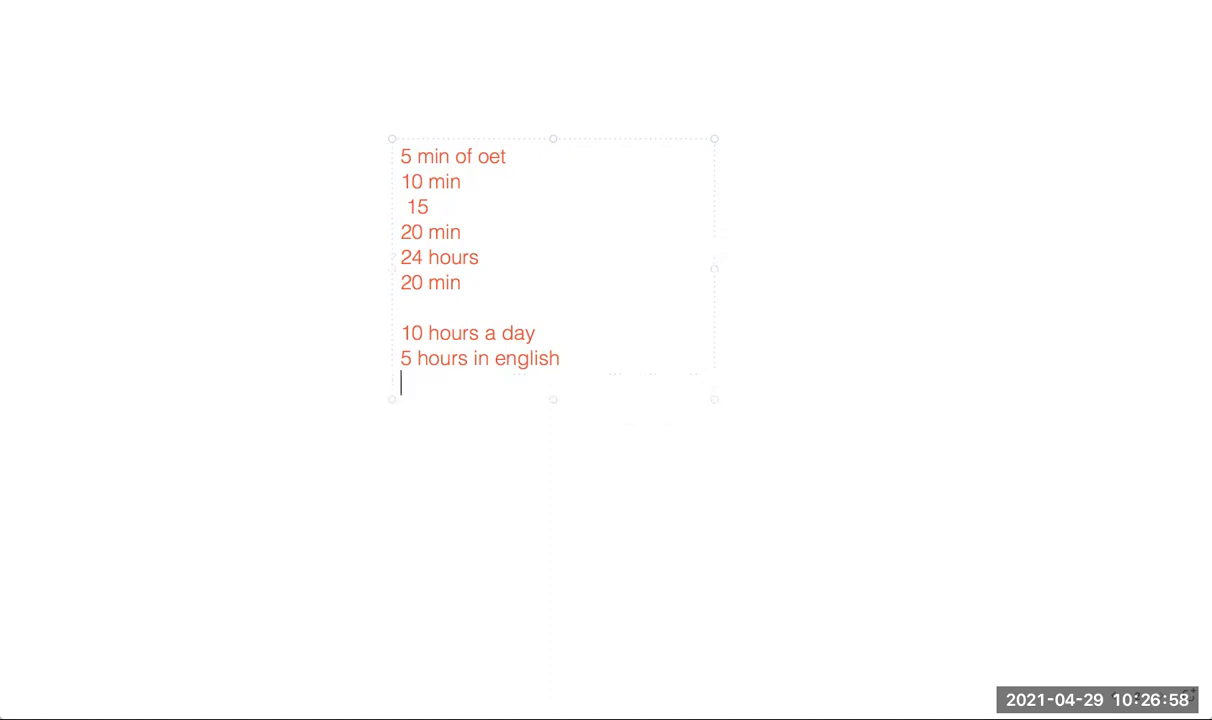
Step: Write 'Every sentence you speak in English tells your subconscious mind that you want…'
text(Ev)
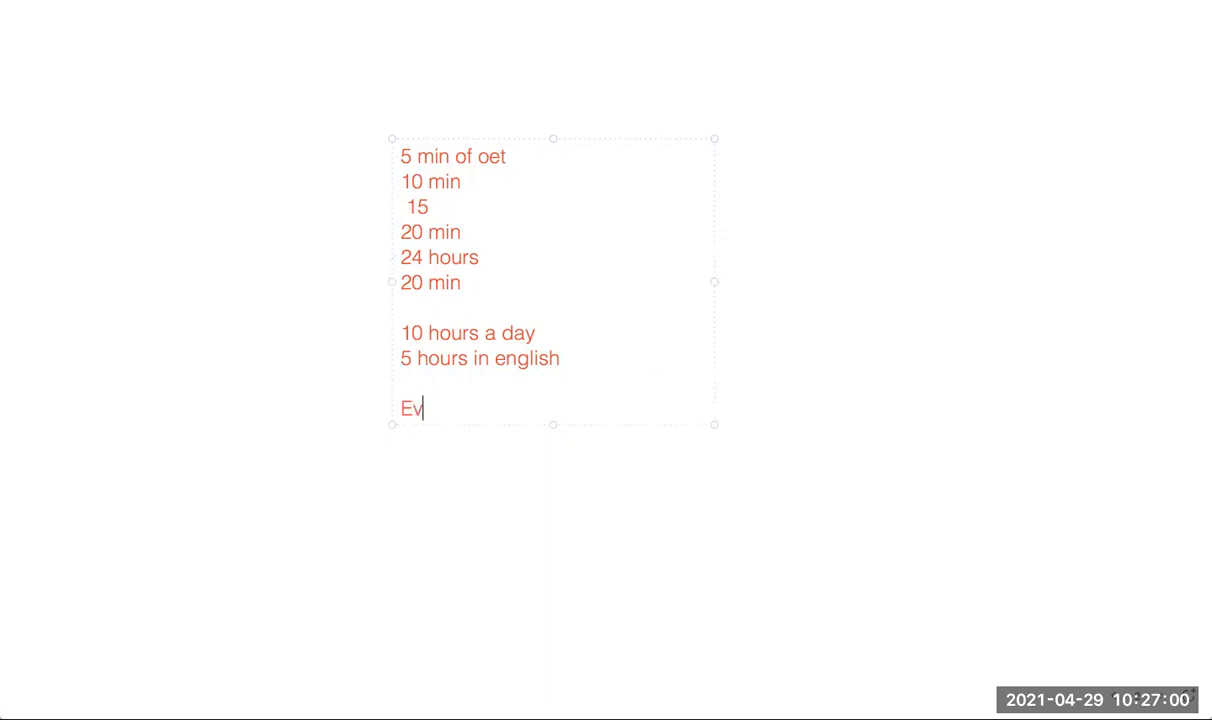
text(ry sente)
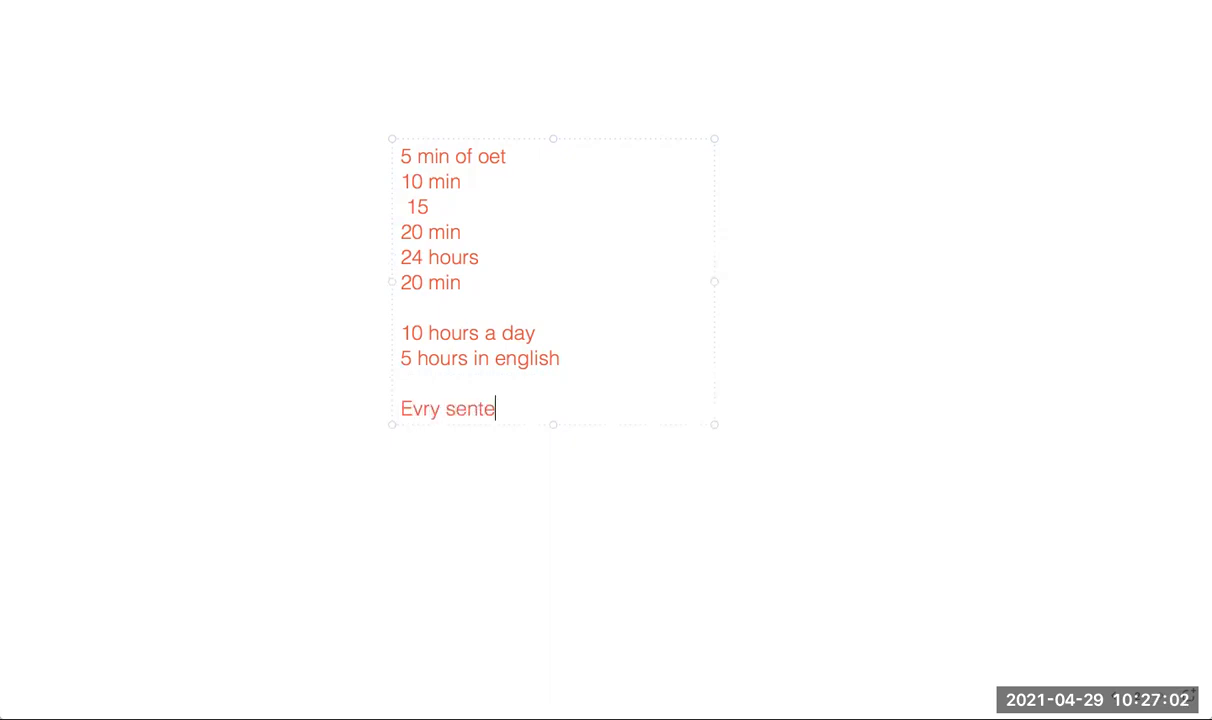
text(nce you)
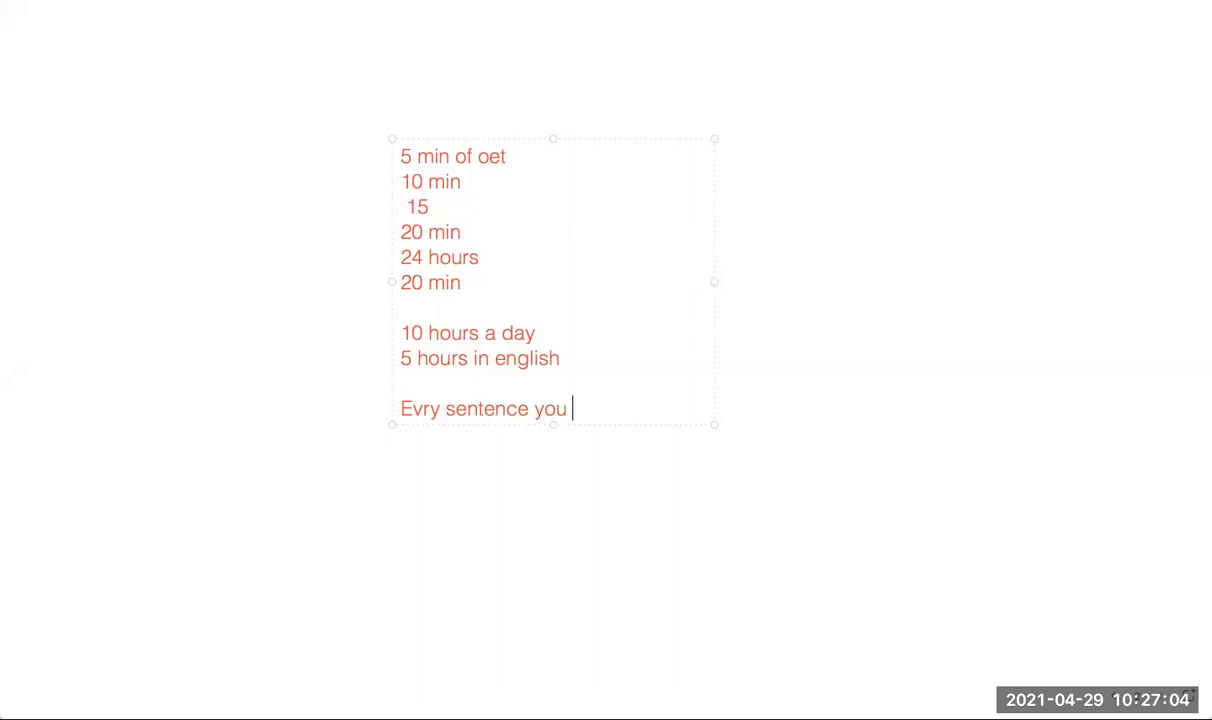
text(speak in e)
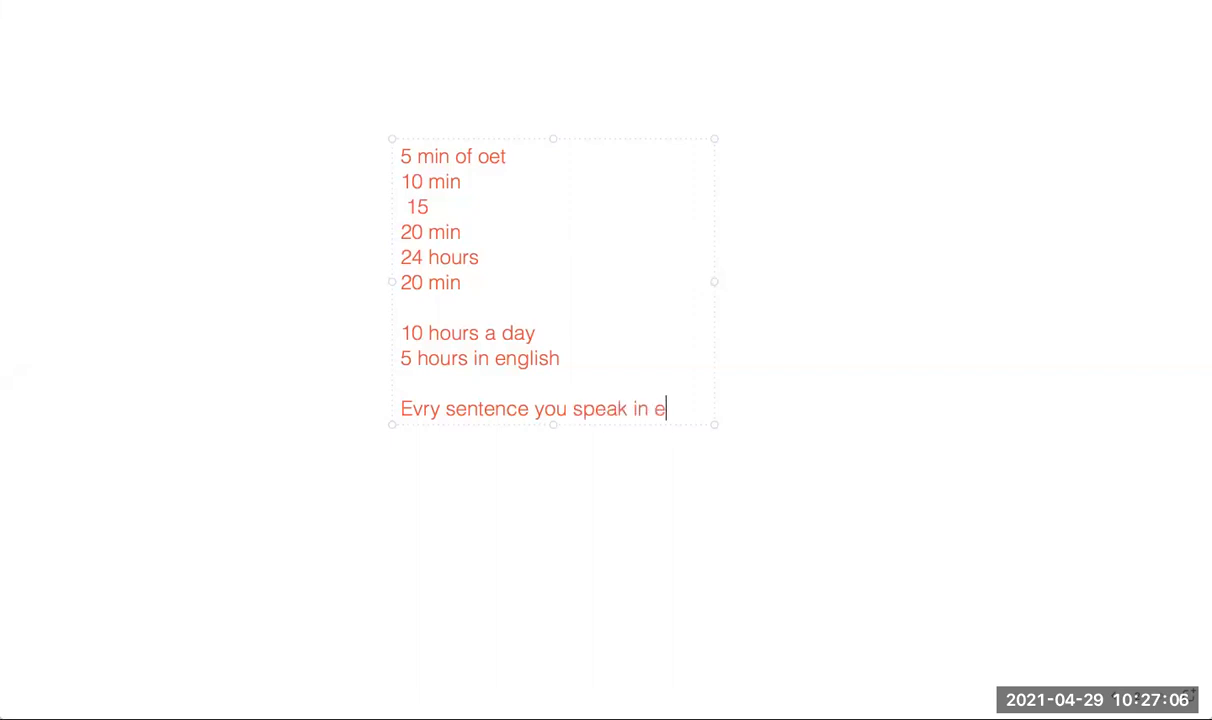
text(nglish tel)
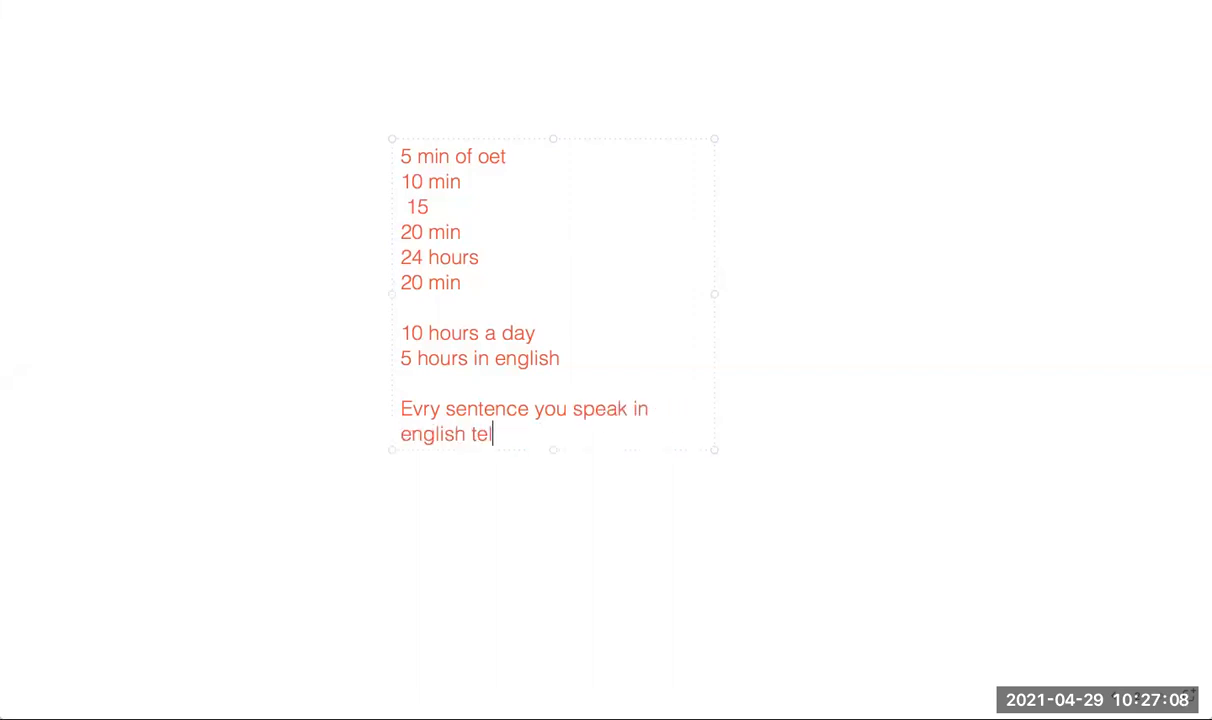
text(ls your s)
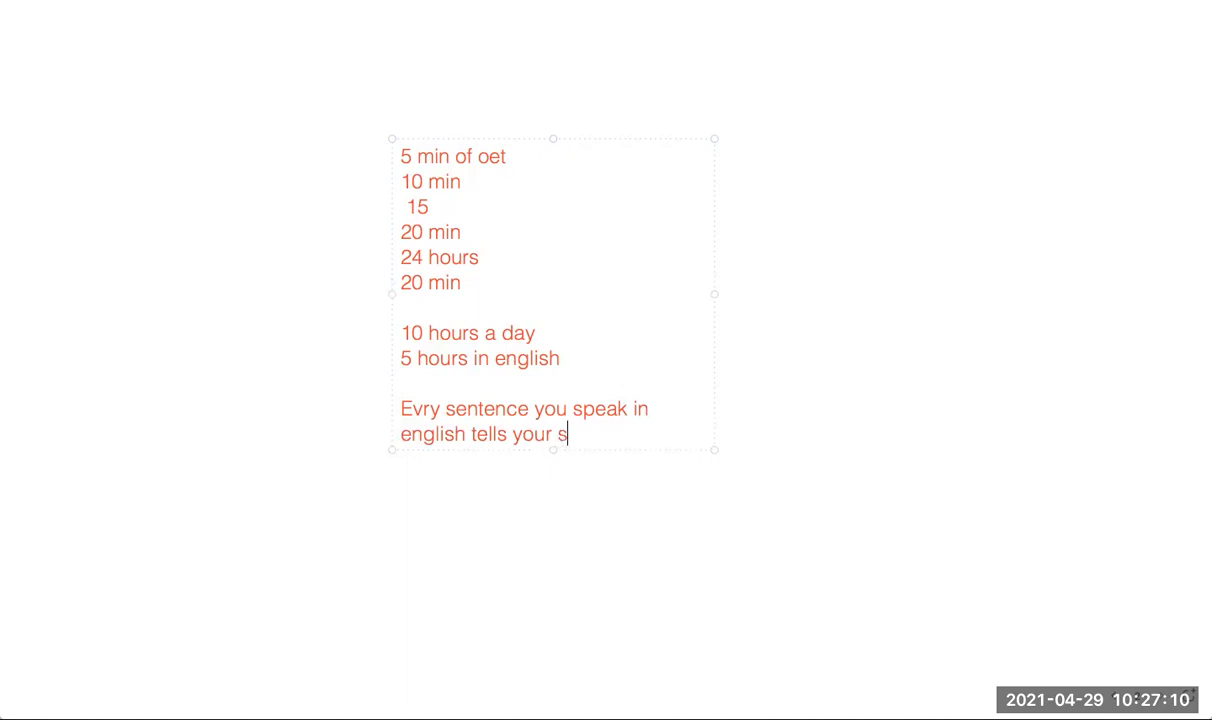
text(ub conscious mind)
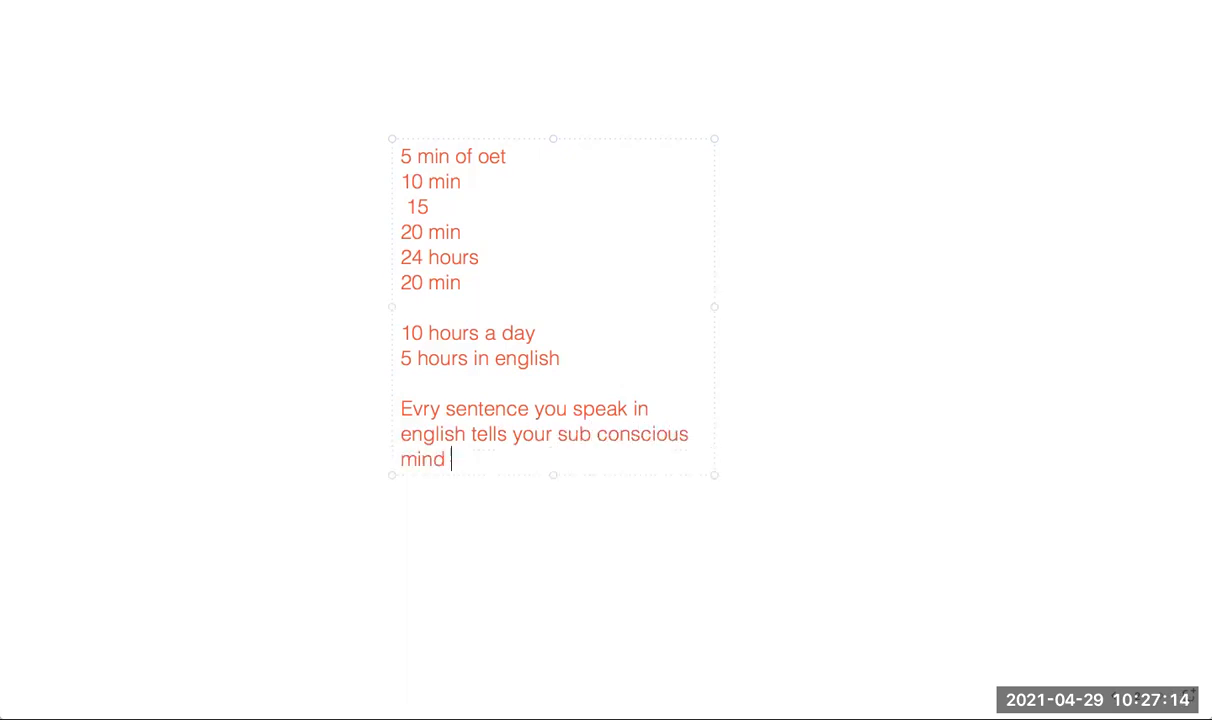
text(that you want to pass.)
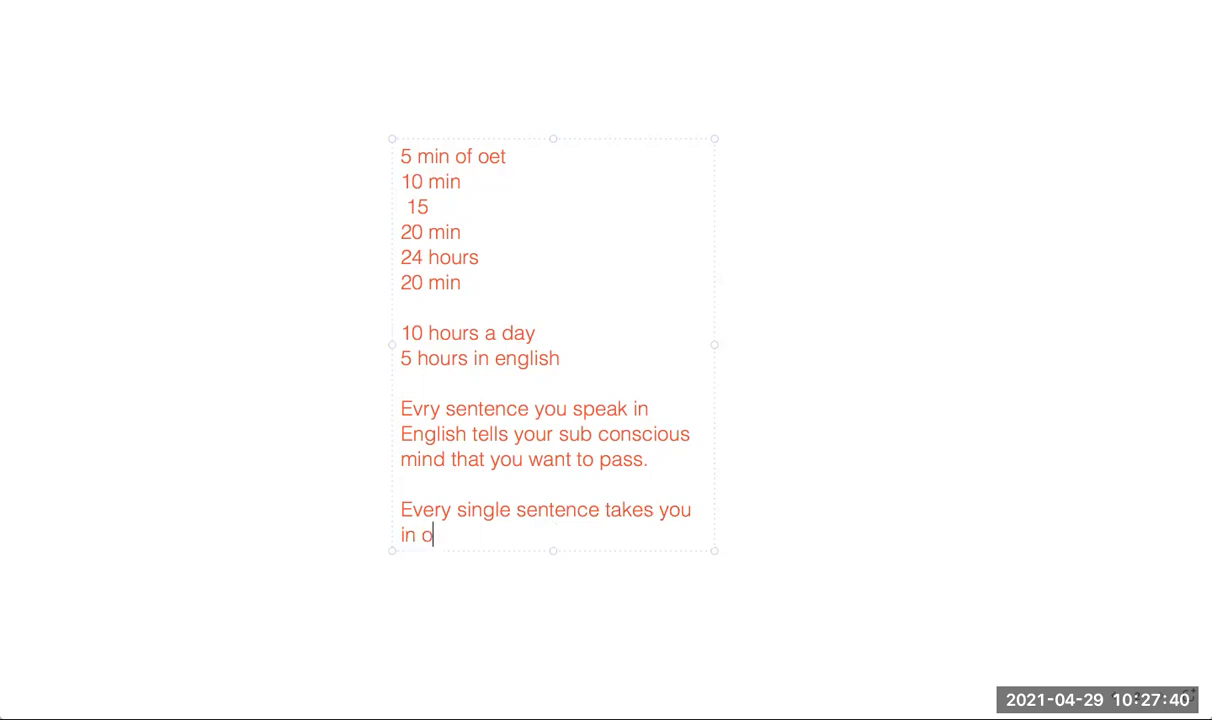
Step: Finish the second sentence about moving in the opposite direction of your goal
text(pposite dir)
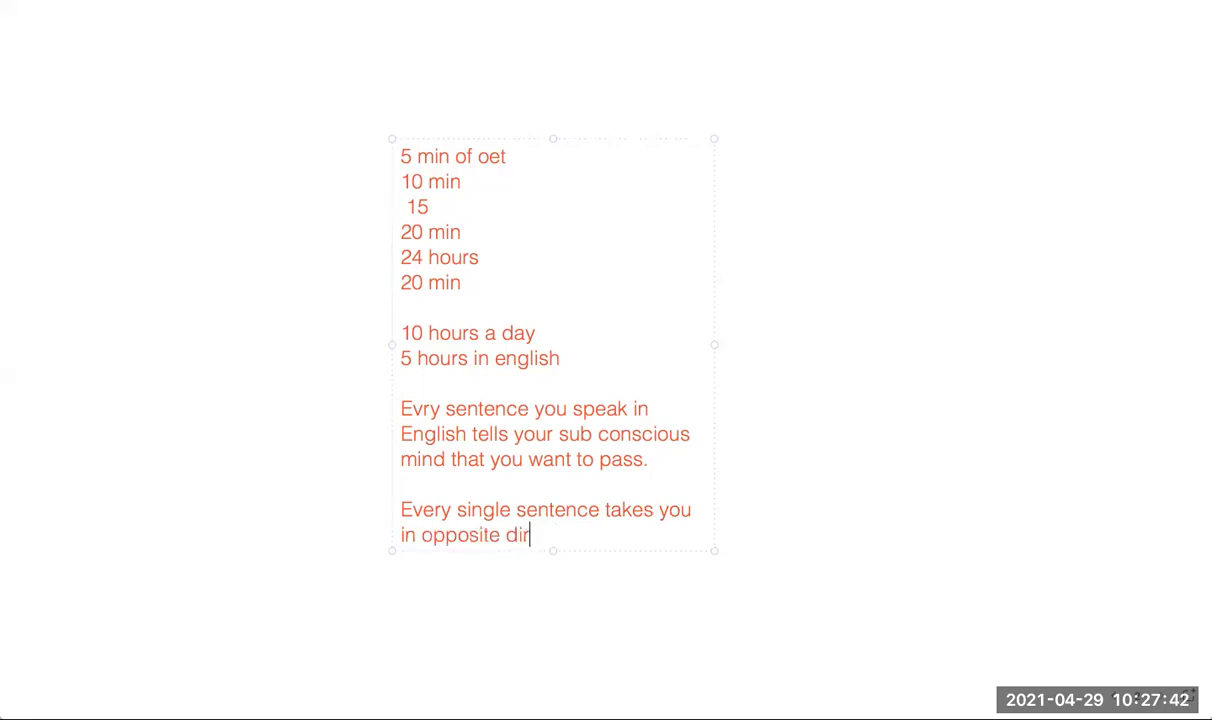
text(ection of yoiur gosal)
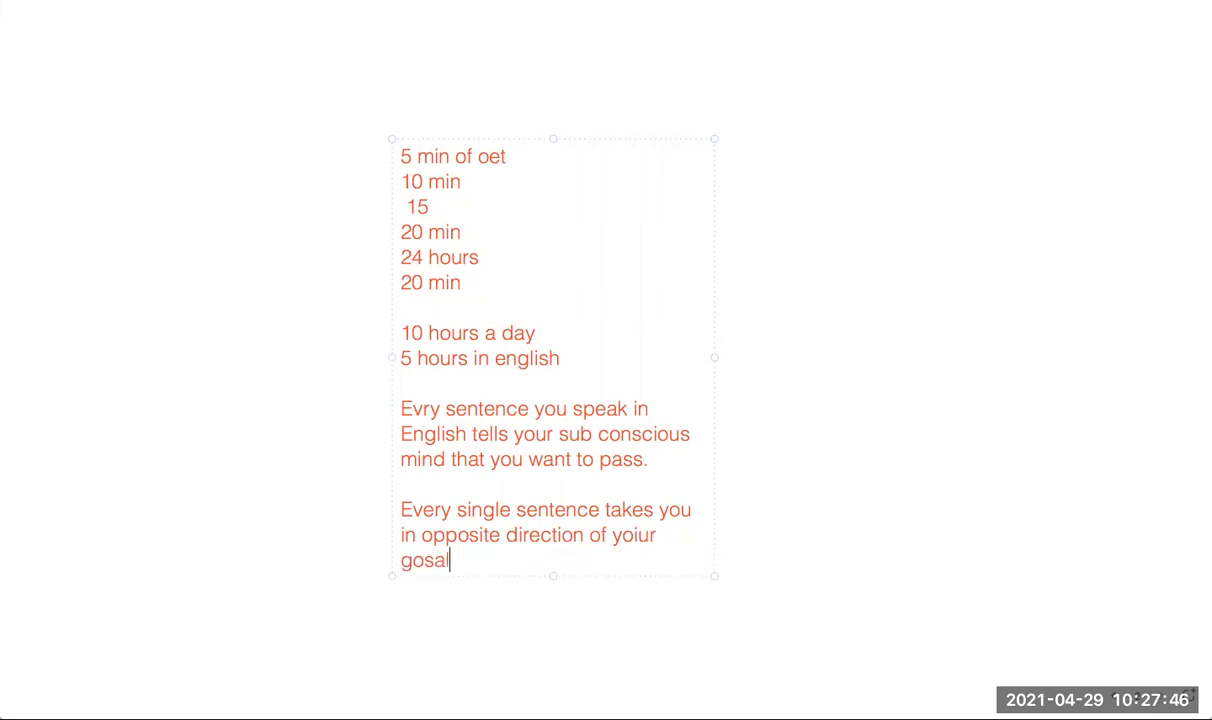
text(goal .)
text(e)
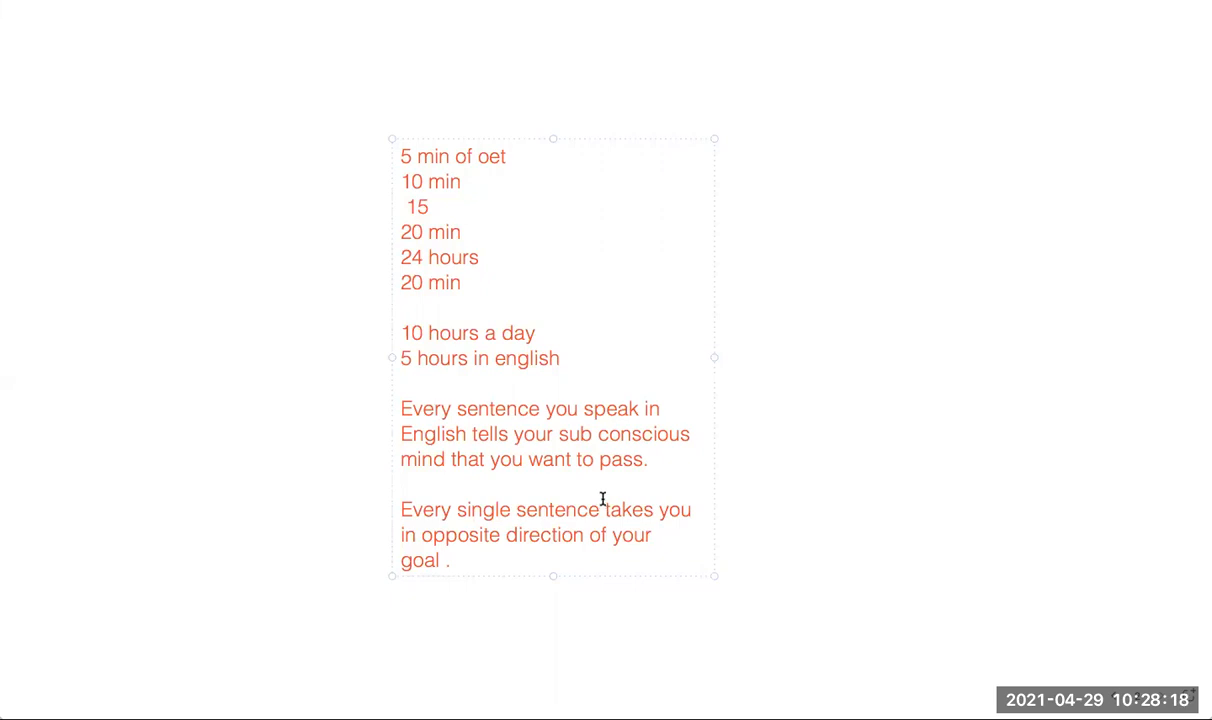
click(434, 408)
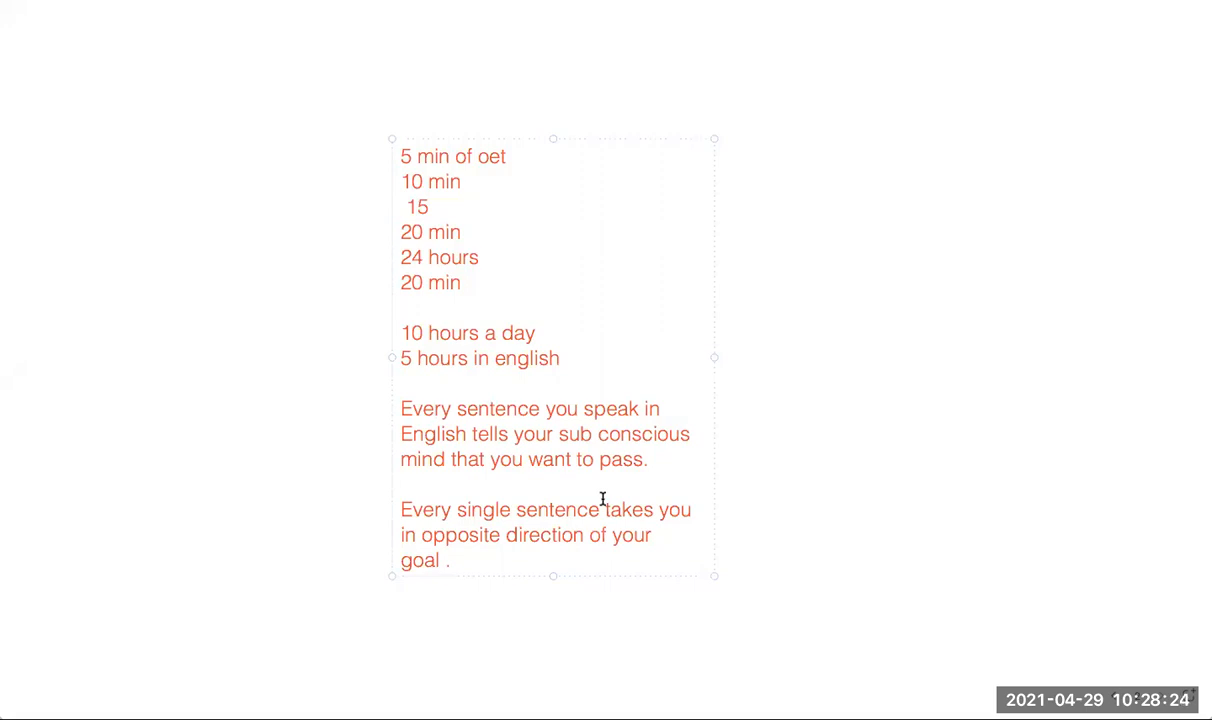
mouse_move(735, 42)
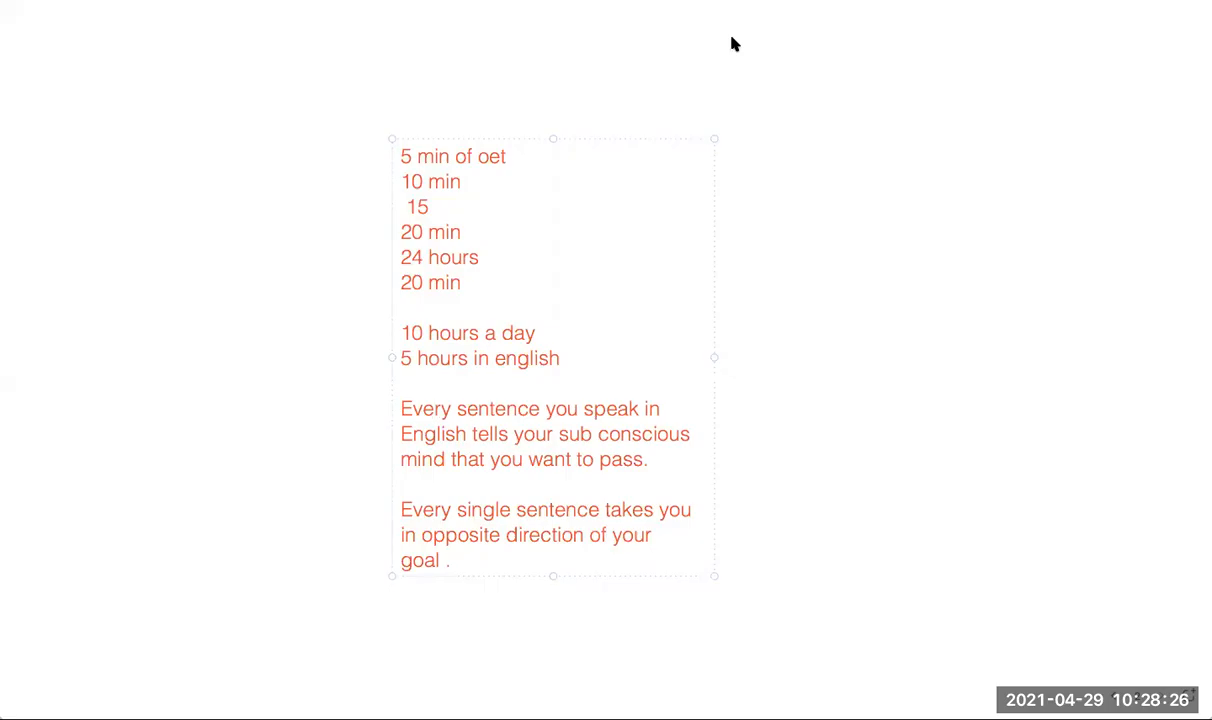